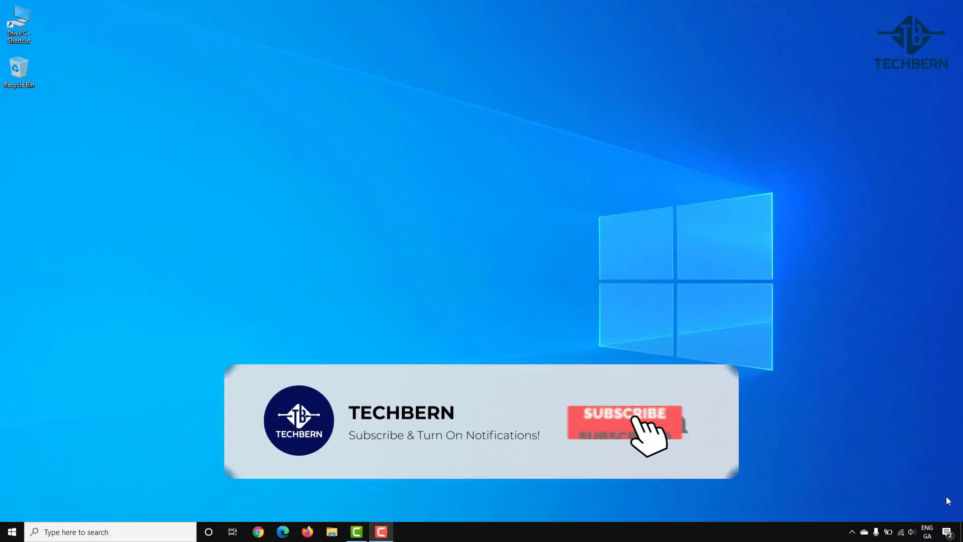
Search for PowerShell and launch it as administrator
{"action": "left_click", "coordinate": [624, 415]}
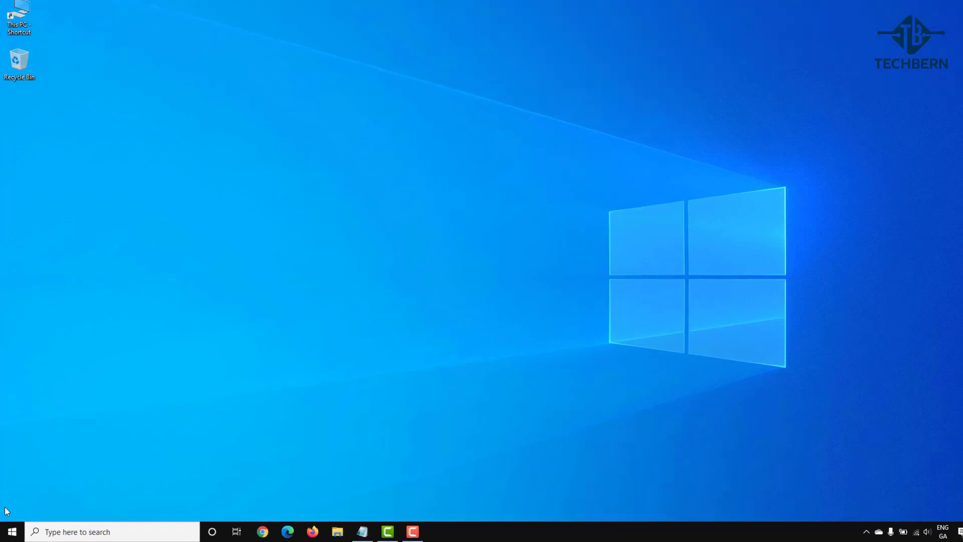
{"action": "left_click", "coordinate": [100, 531]}
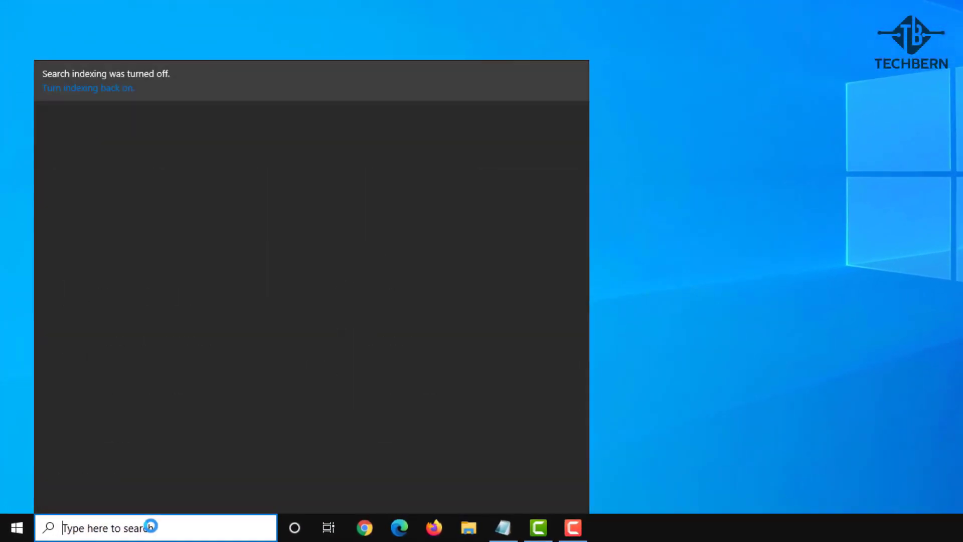
{"action": "type", "text": "powershel"}
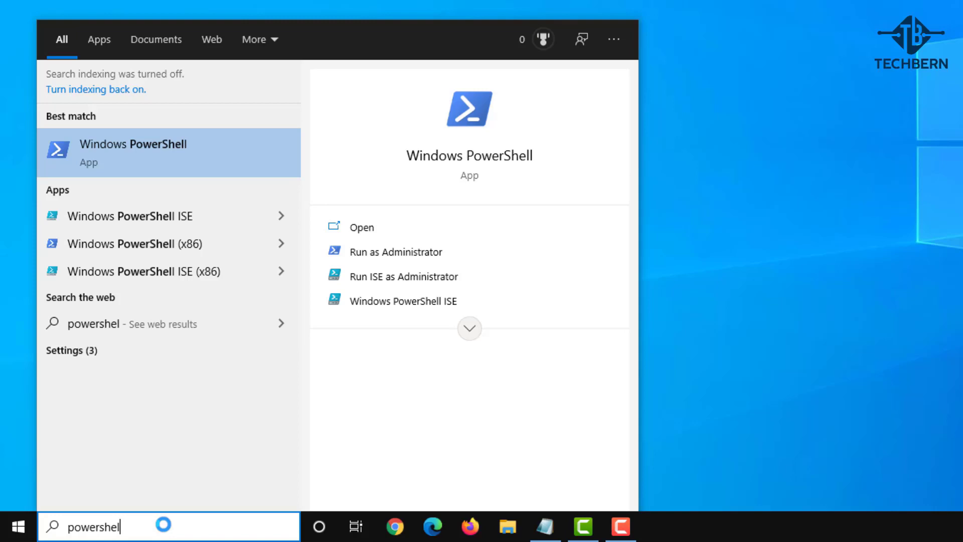
{"action": "mouse_move", "coordinate": [368, 260]}
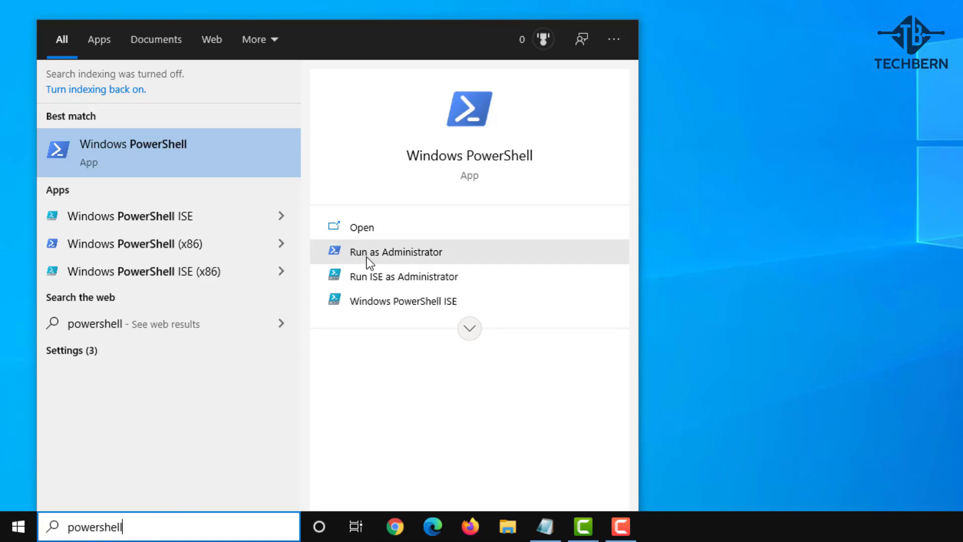
{"action": "left_click", "coordinate": [398, 251]}
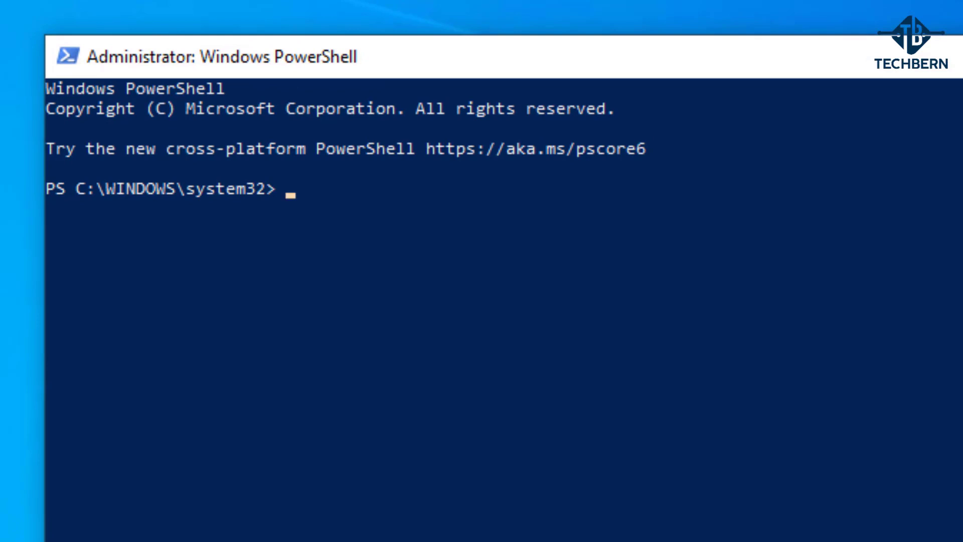
Run 'msdt.exe -id devicediagnostic' to open the Hardware and Devices troubleshooter
{"action": "type", "text": "msdt.exe -i"}
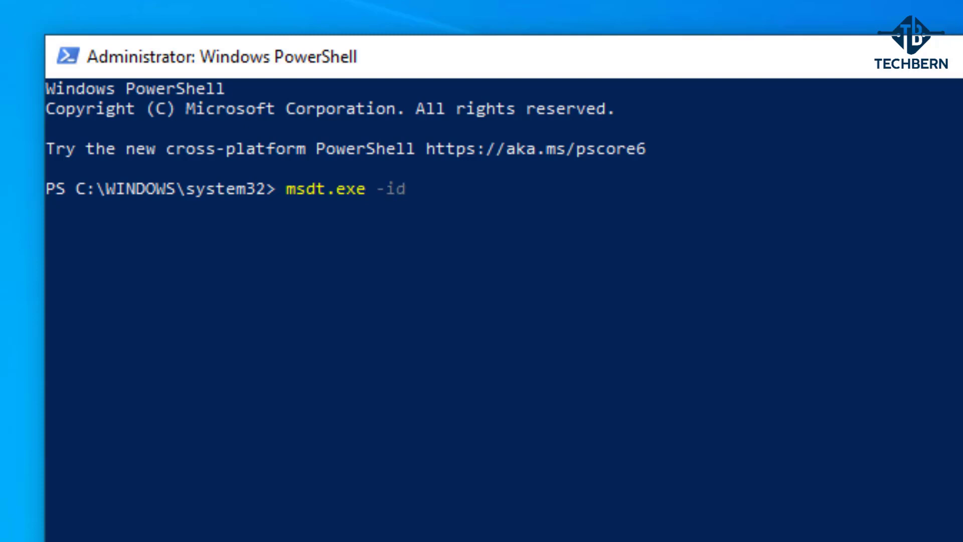
{"action": "type", "text": "devicedia"}
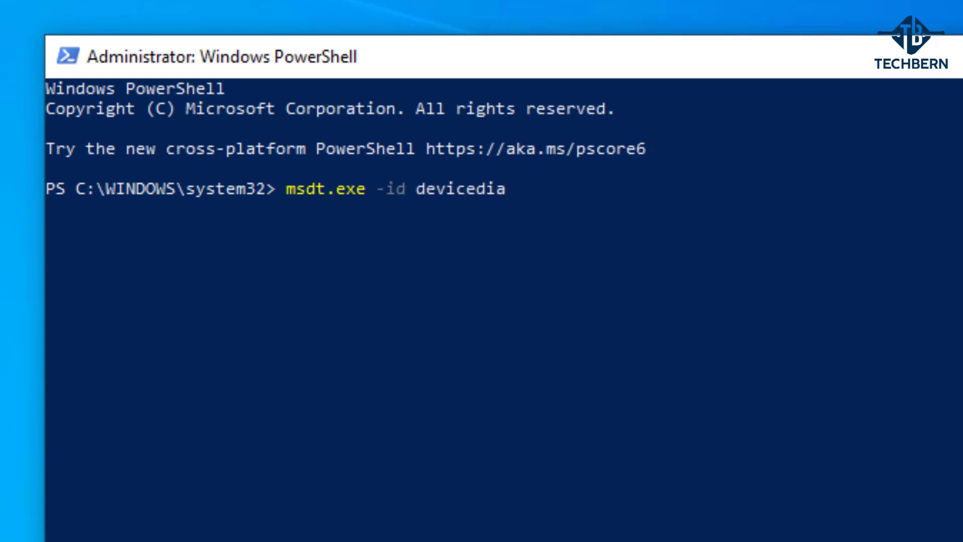
{"action": "type", "text": "gnostic"}
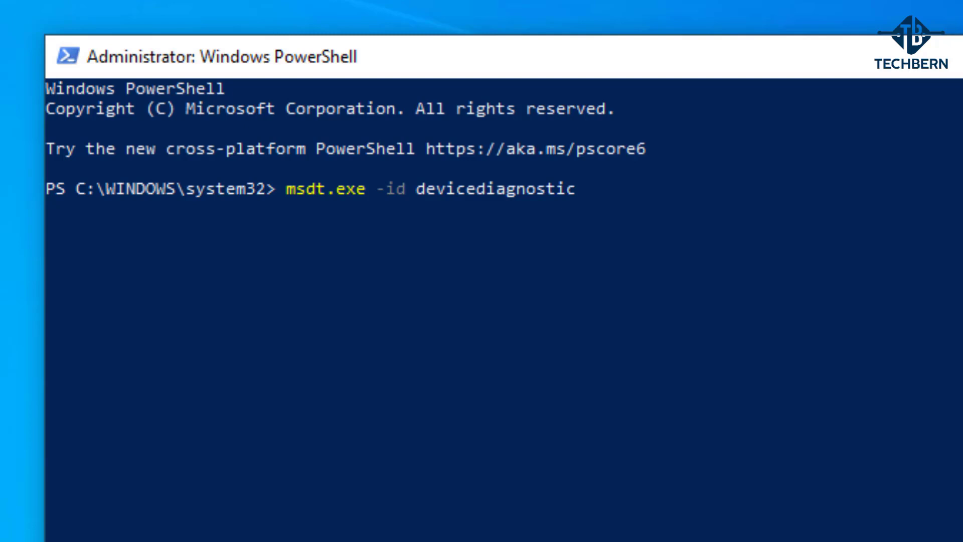
{"action": "key", "text": "Enter"}
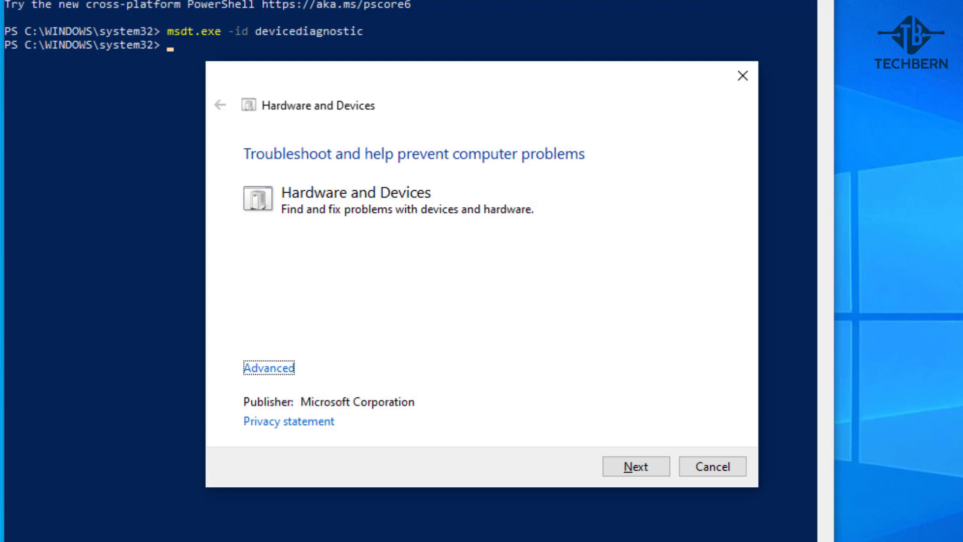
Scan hardware with automatic repairs enabled and scroll the detailed report showing no issues
{"action": "left_click", "coordinate": [264, 367]}
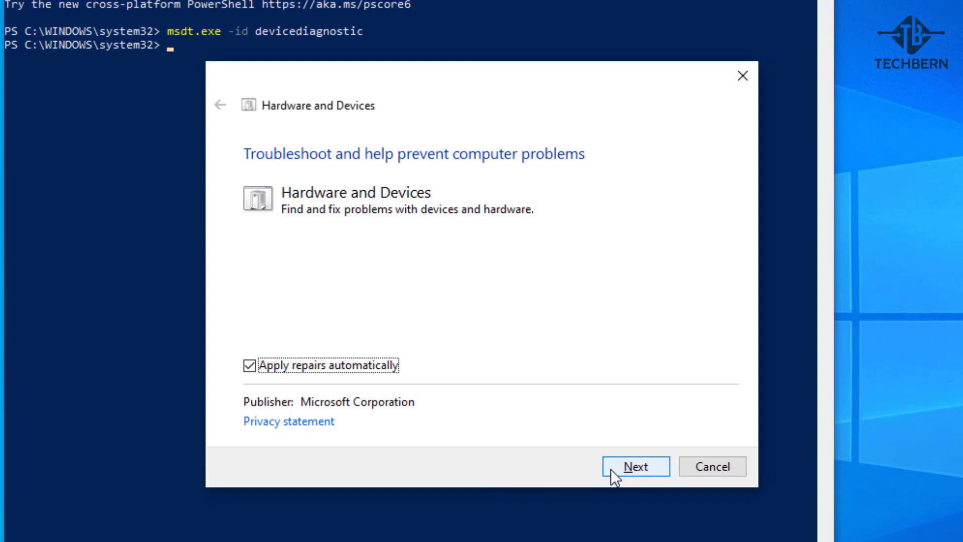
{"action": "left_click", "coordinate": [635, 467]}
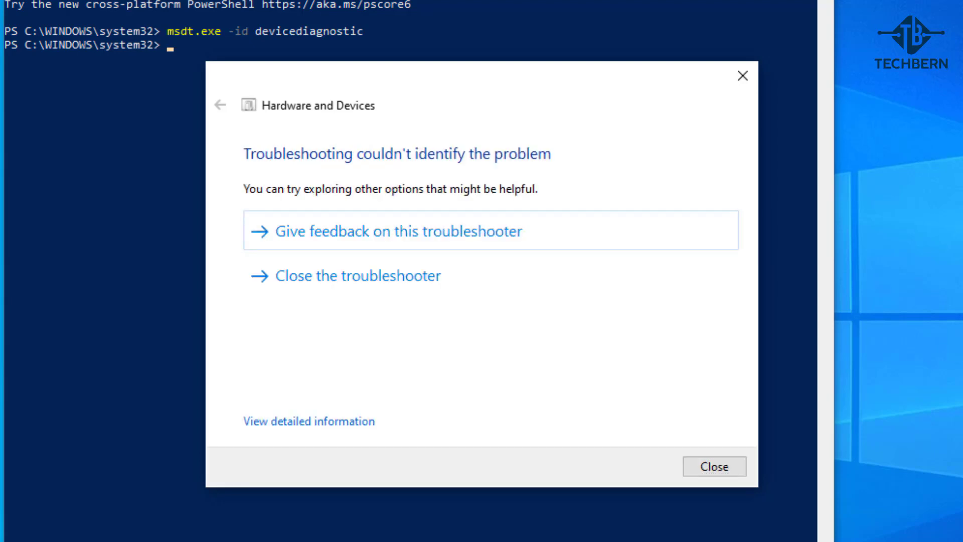
{"action": "mouse_move", "coordinate": [348, 456]}
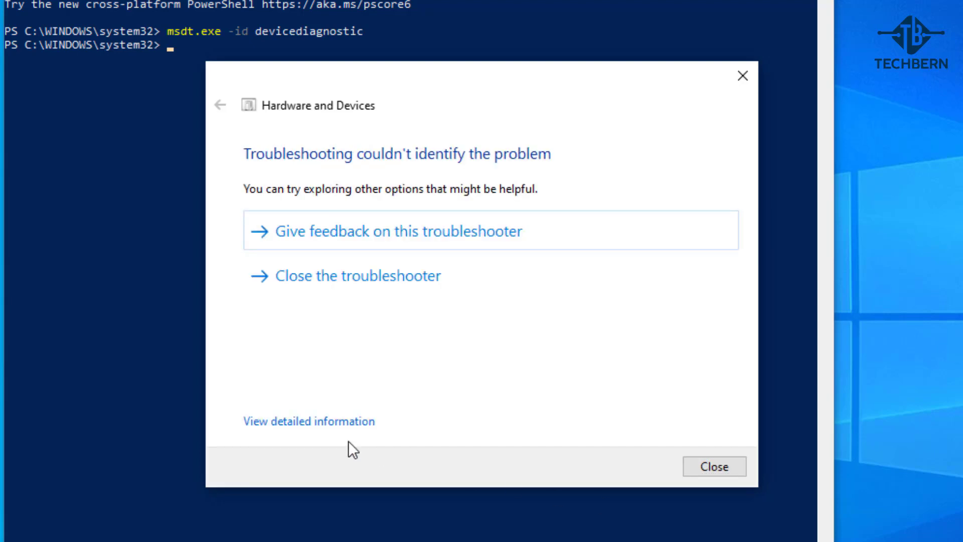
{"action": "left_click", "coordinate": [308, 421]}
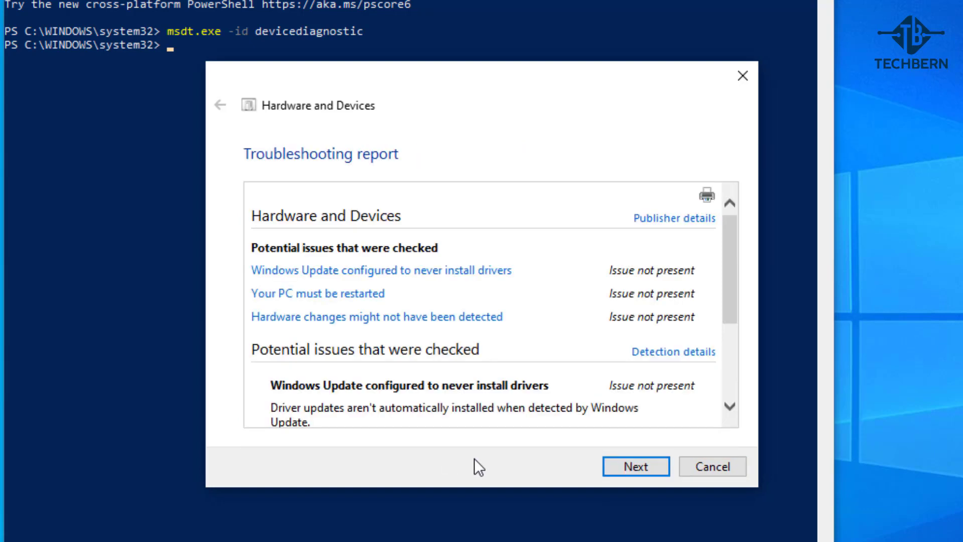
{"action": "mouse_move", "coordinate": [734, 288]}
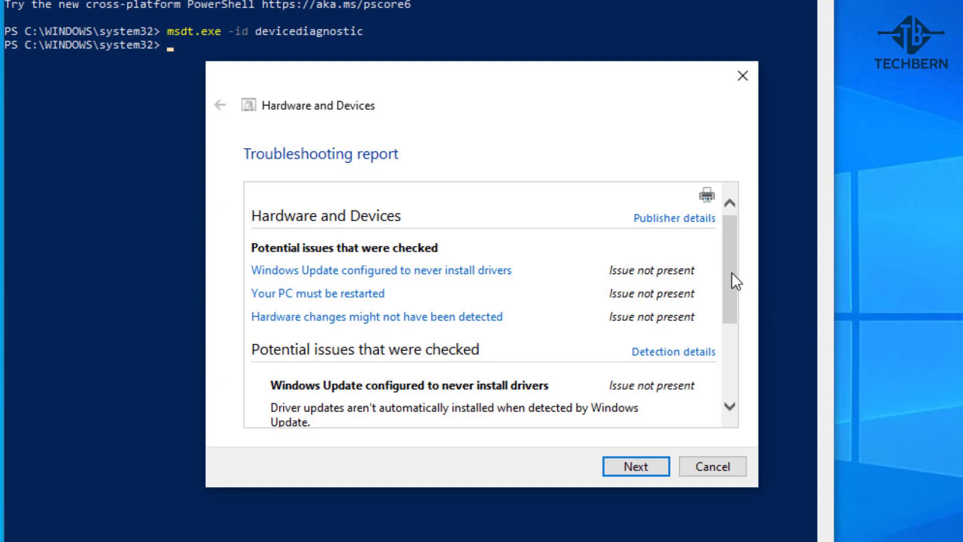
{"action": "scroll", "scroll_direction": "down", "scroll_amount": 3}
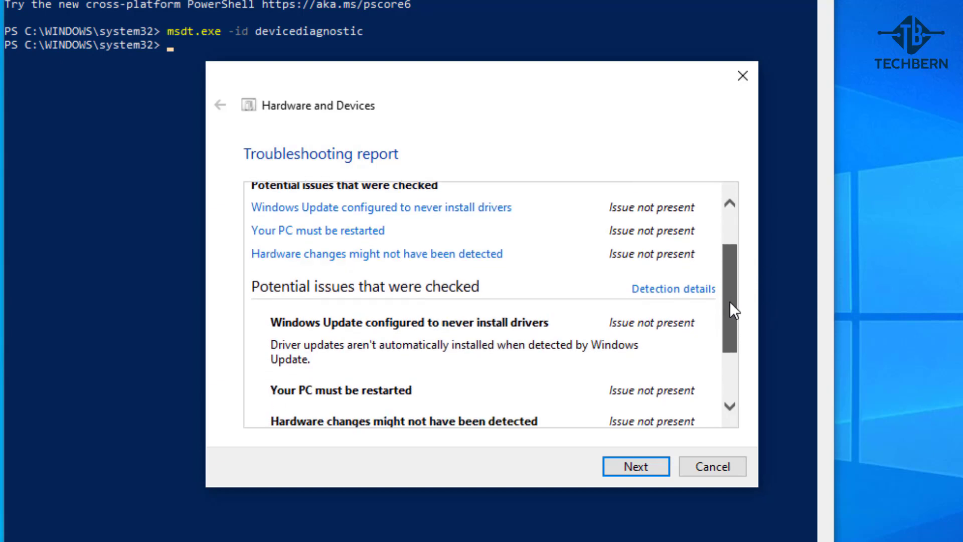
{"action": "scroll", "scroll_direction": "down", "scroll_amount": 3}
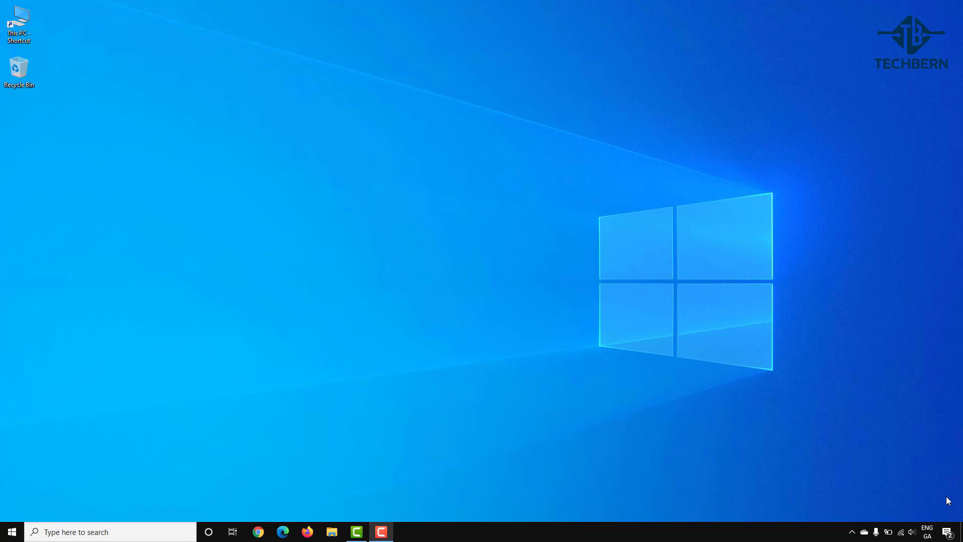
{"action": "mouse_move", "coordinate": [354, 493]}
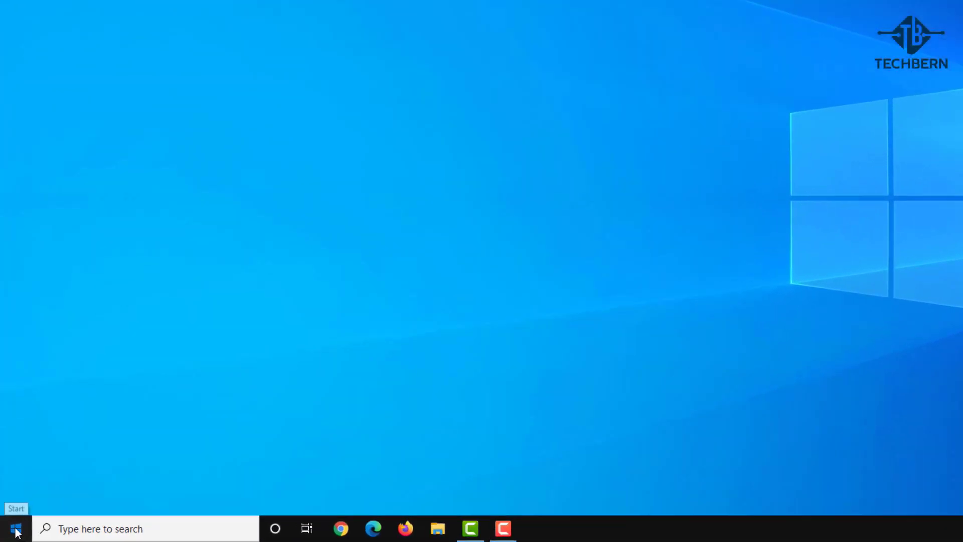
Check Windows Update in Settings, where a Windows 10 cumulative update is installing, then close Settings
{"action": "left_click", "coordinate": [17, 527]}
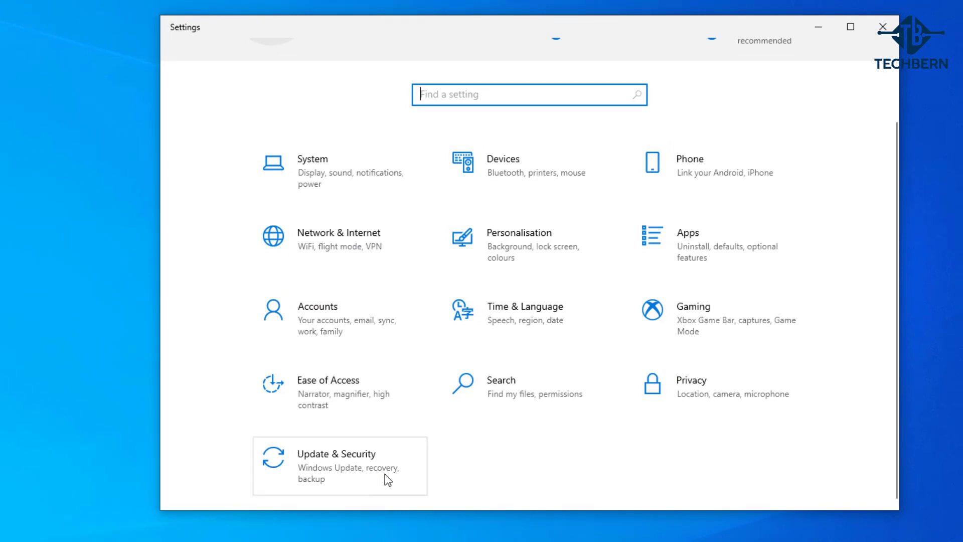
{"action": "left_click", "coordinate": [341, 454]}
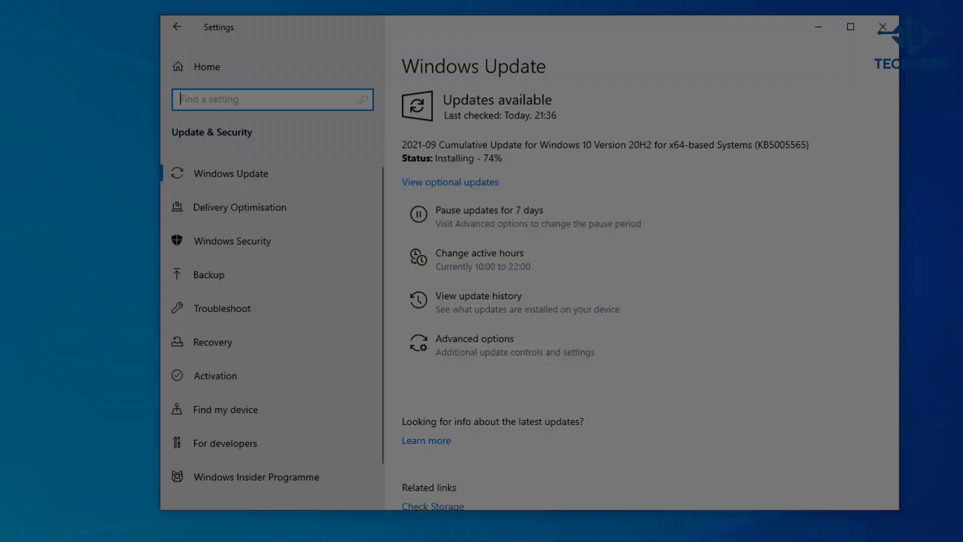
{"action": "left_click", "coordinate": [882, 26]}
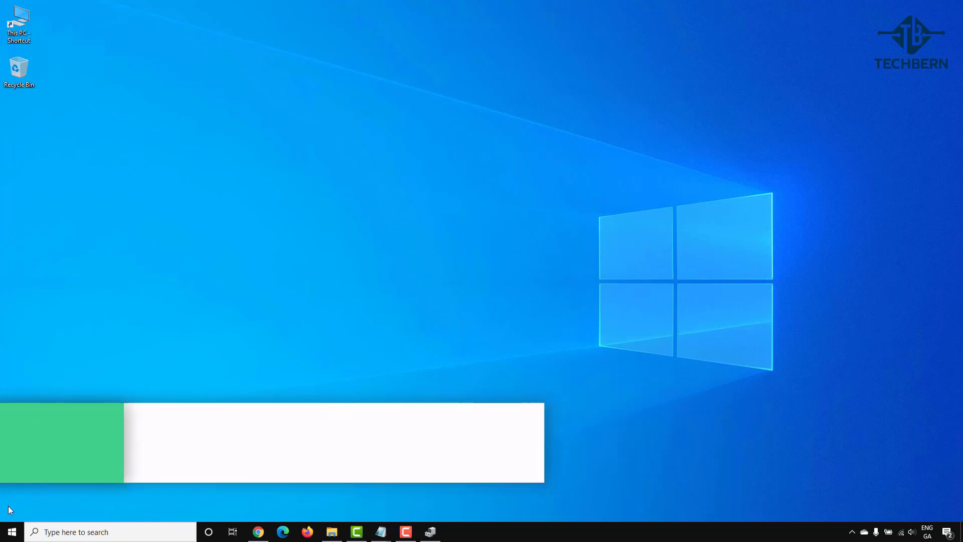
Open Device Manager from search and expand Disk drives
{"action": "type", "text": "device manager"}
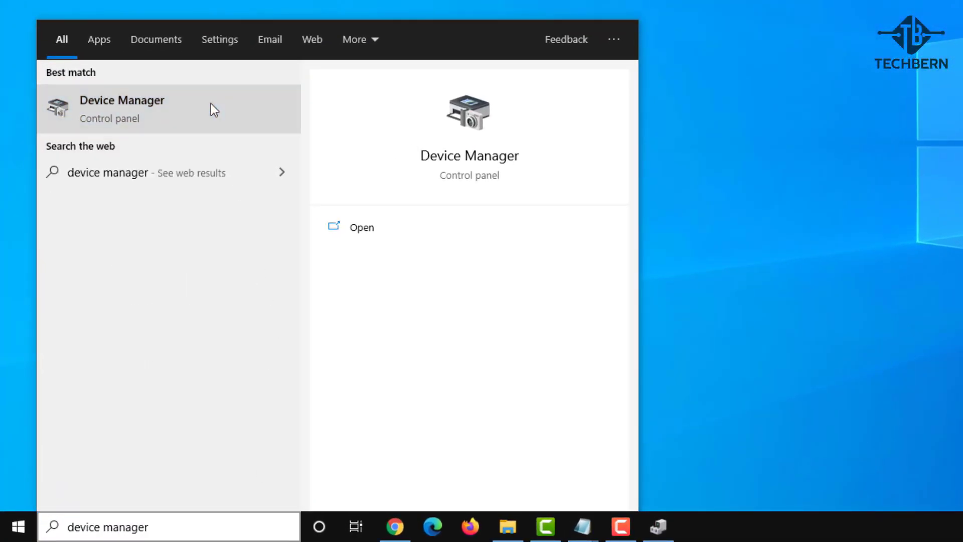
{"action": "left_click", "coordinate": [122, 108]}
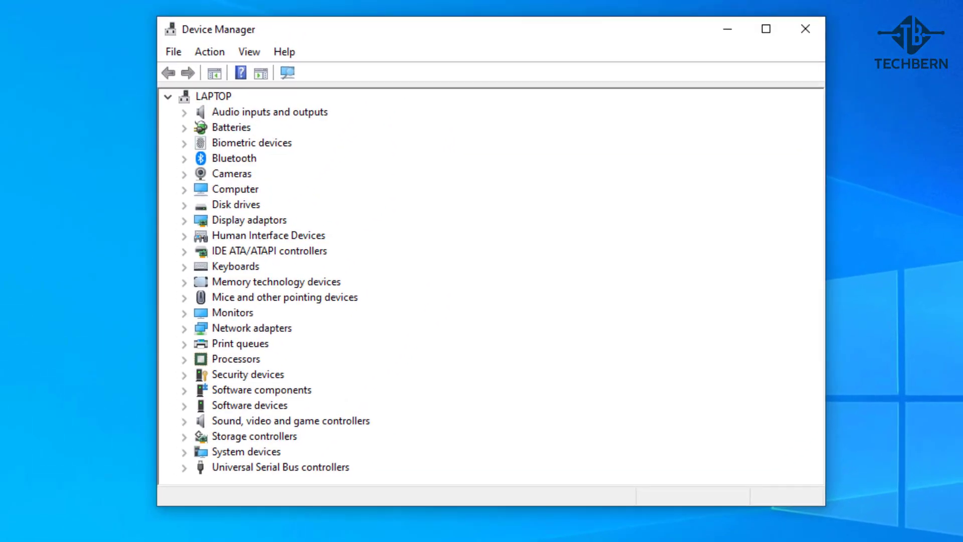
{"action": "mouse_move", "coordinate": [191, 220]}
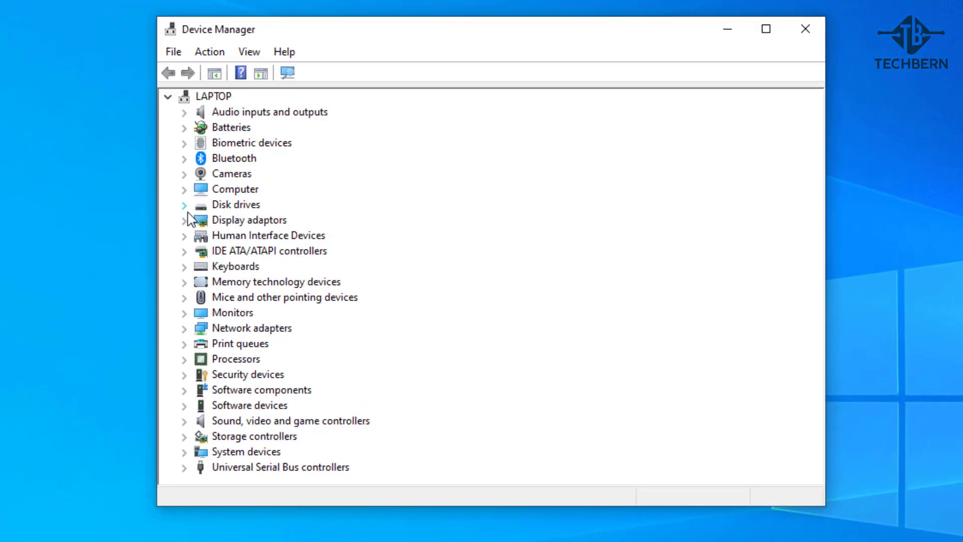
{"action": "left_click", "coordinate": [184, 205]}
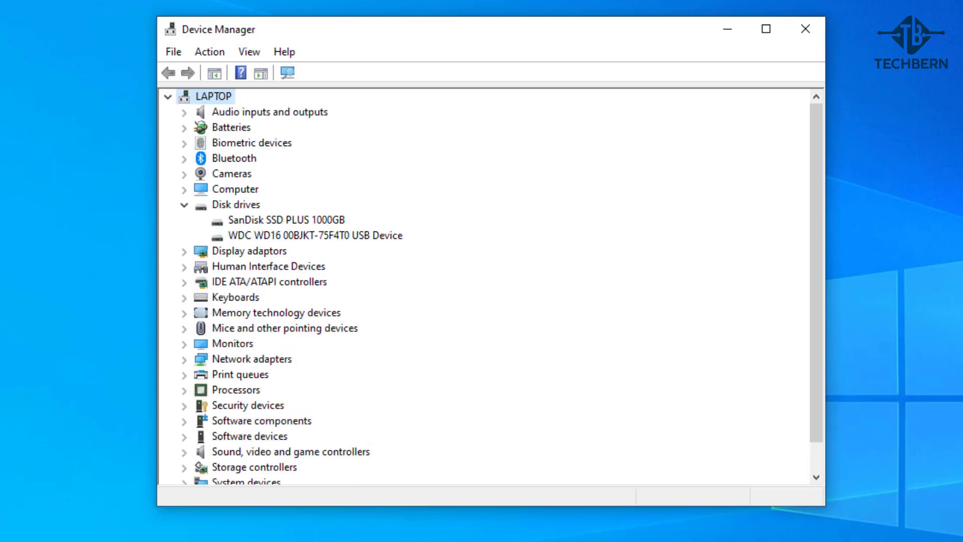
Uninstall the WDC WD16 USB Device, then close Device Manager
{"action": "left_click", "coordinate": [316, 235]}
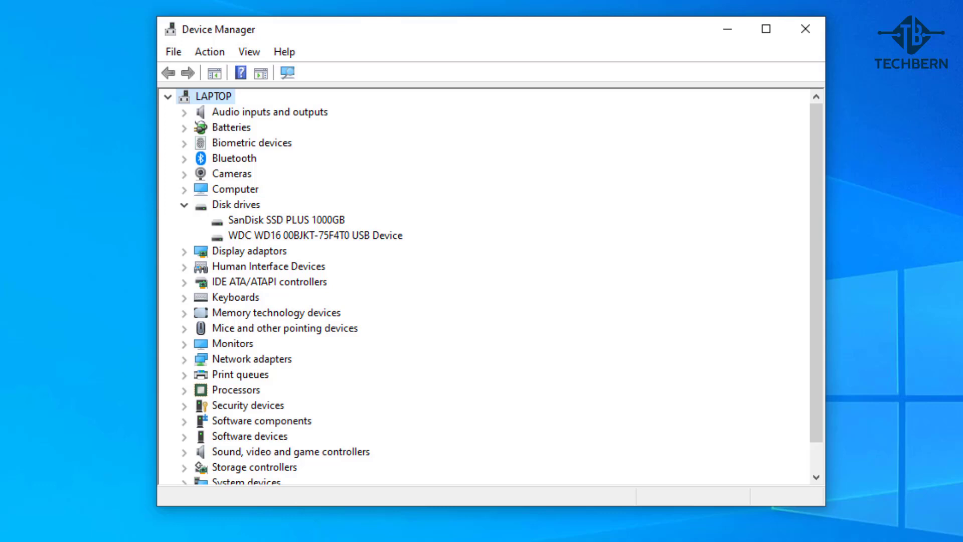
{"action": "left_click", "coordinate": [314, 236]}
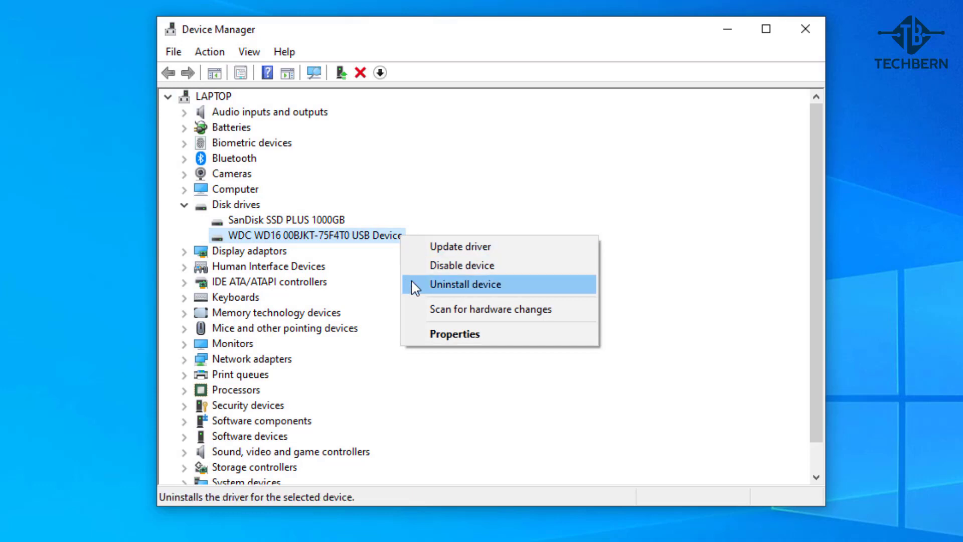
{"action": "left_click", "coordinate": [465, 284]}
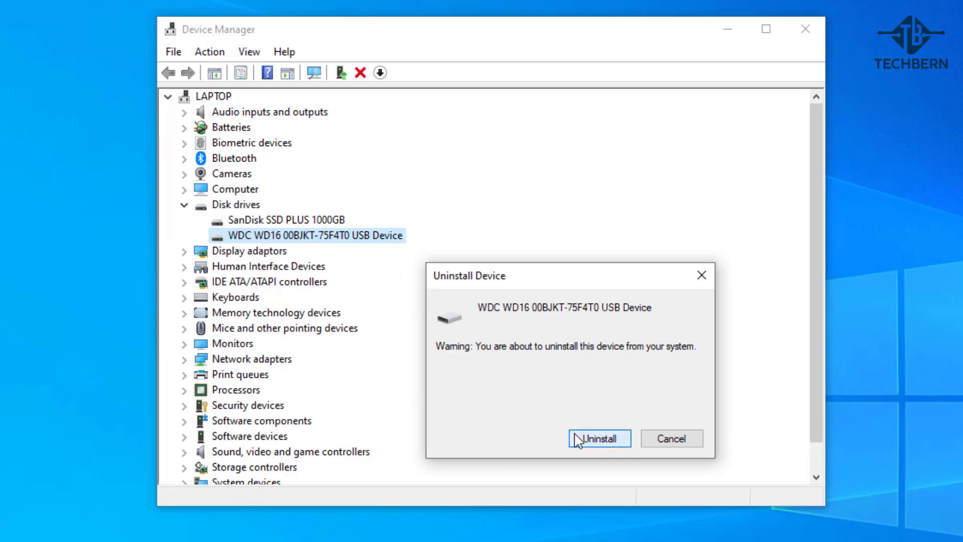
{"action": "left_click", "coordinate": [599, 438]}
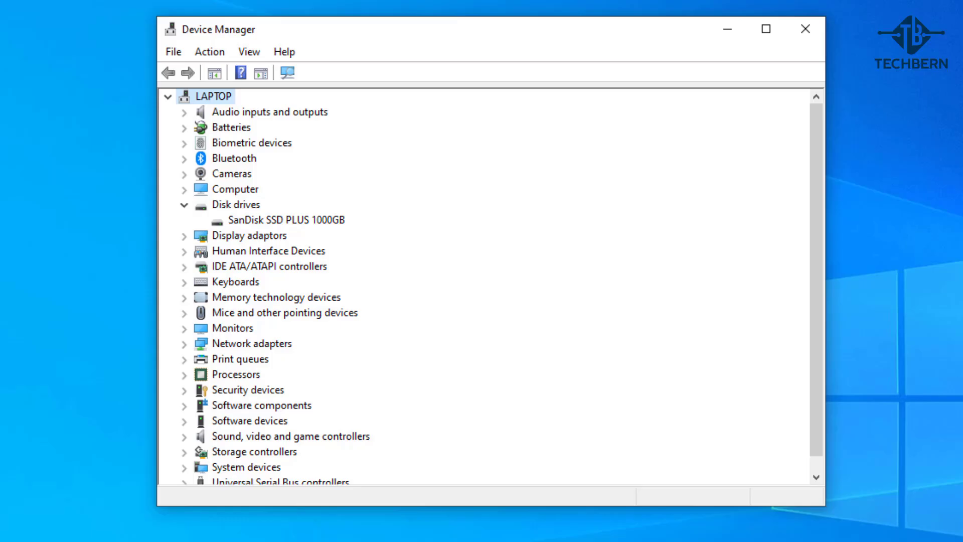
{"action": "left_click", "coordinate": [804, 29]}
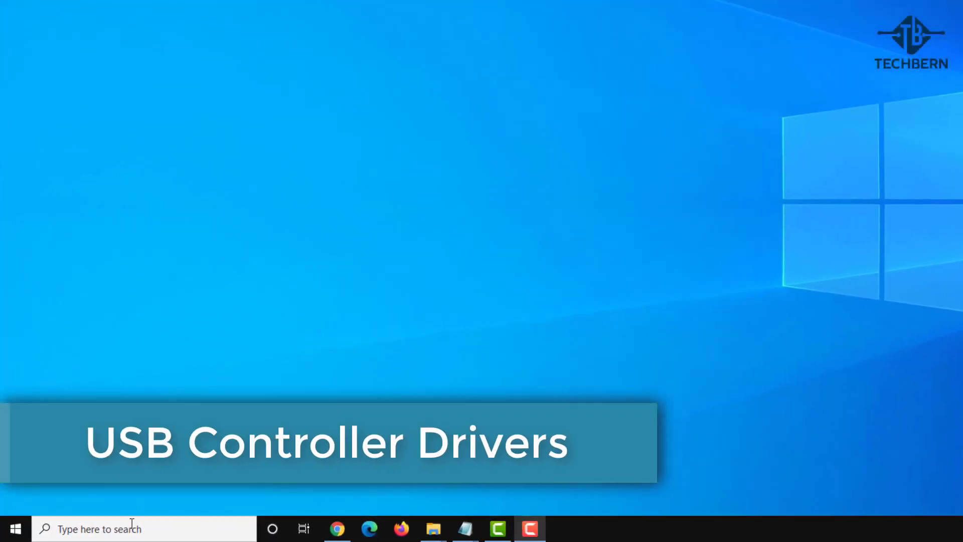
Reopen Device Manager, expand Universal Serial Bus controllers, and bring up the Generic USB Hub's actions
{"action": "type", "text": "device manager"}
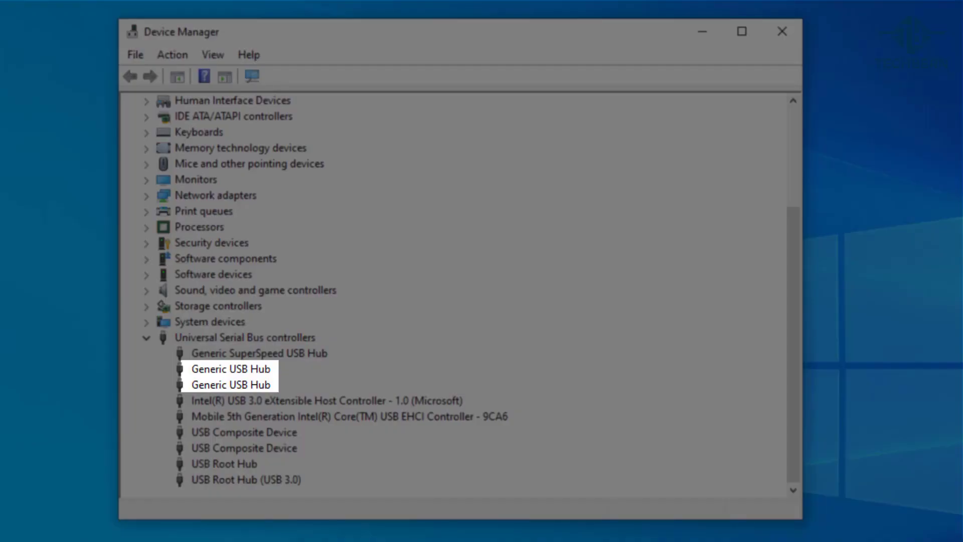
{"action": "left_click", "coordinate": [224, 463]}
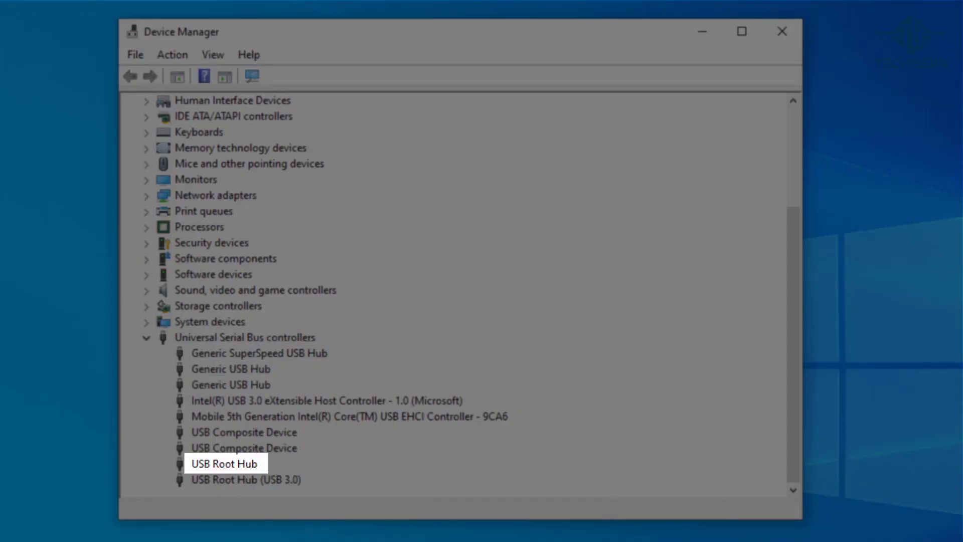
{"action": "left_click", "coordinate": [247, 479]}
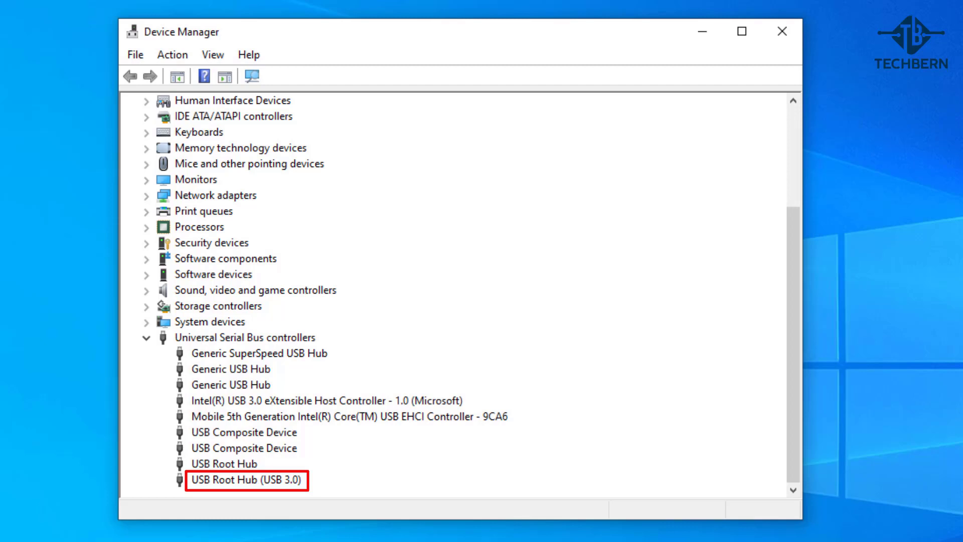
{"action": "mouse_move", "coordinate": [321, 405]}
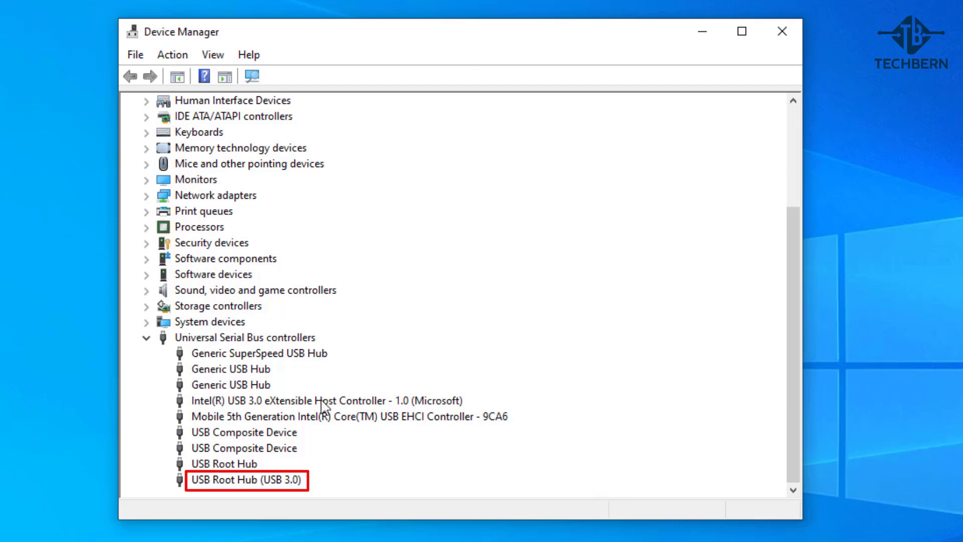
{"action": "right_click", "coordinate": [231, 368]}
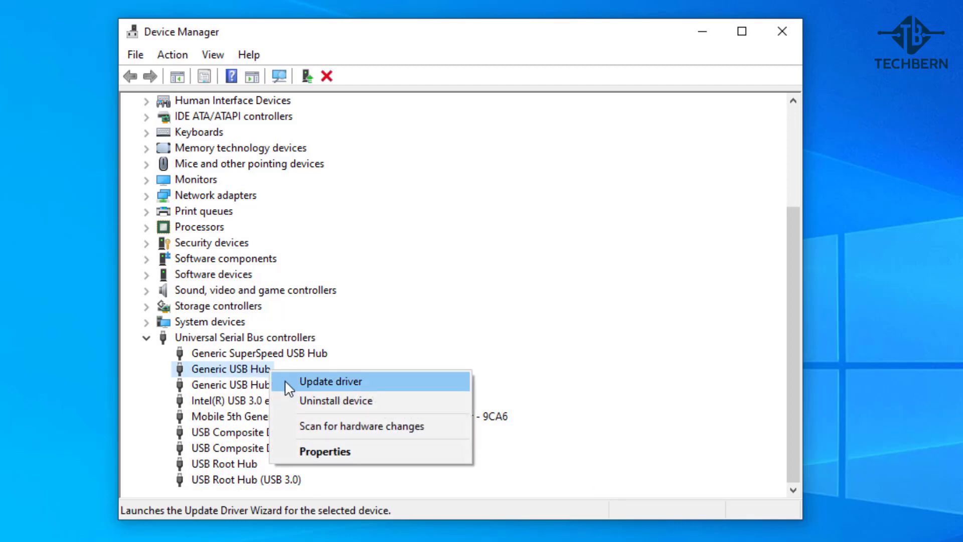
Search automatically for a Generic USB Hub driver, which reports the best one is already installed
{"action": "left_click", "coordinate": [332, 382]}
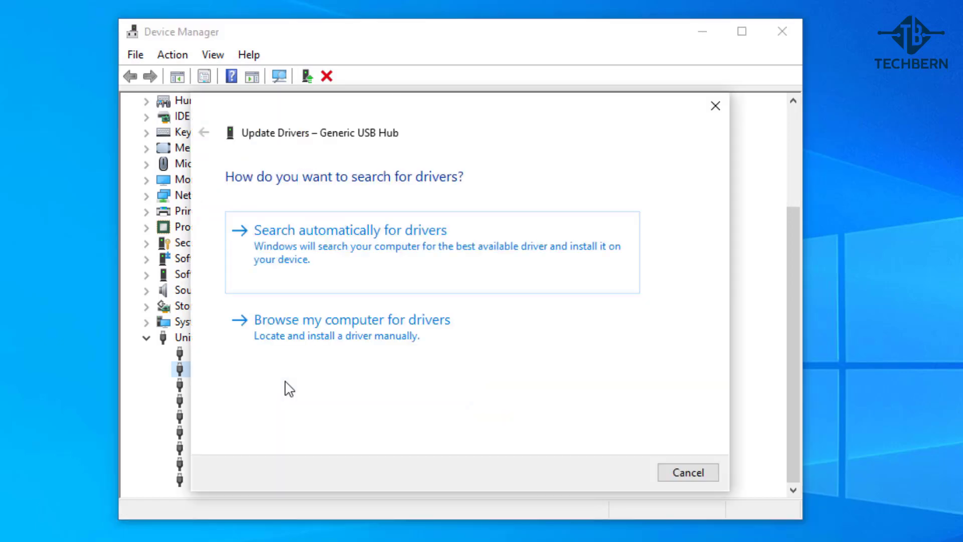
{"action": "mouse_move", "coordinate": [502, 277]}
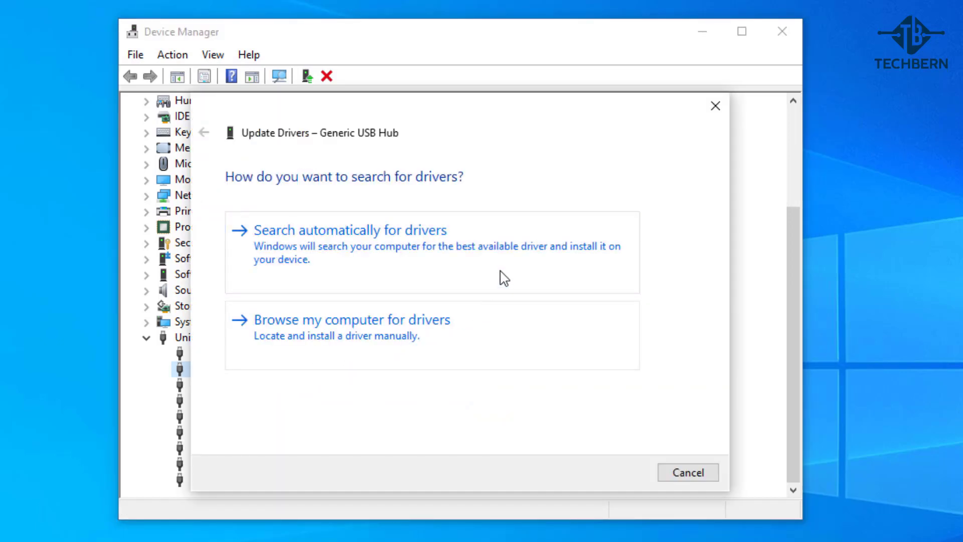
{"action": "left_click", "coordinate": [343, 230]}
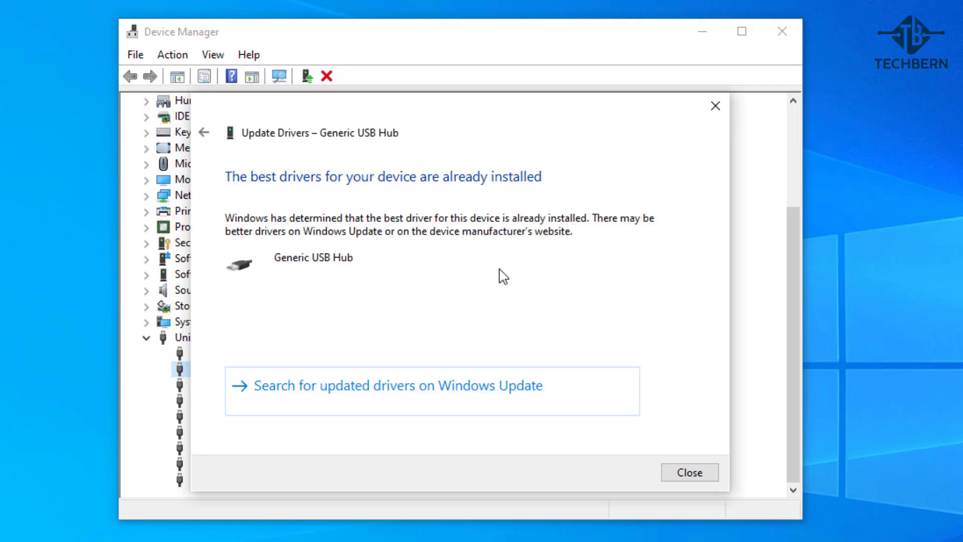
{"action": "mouse_move", "coordinate": [673, 478]}
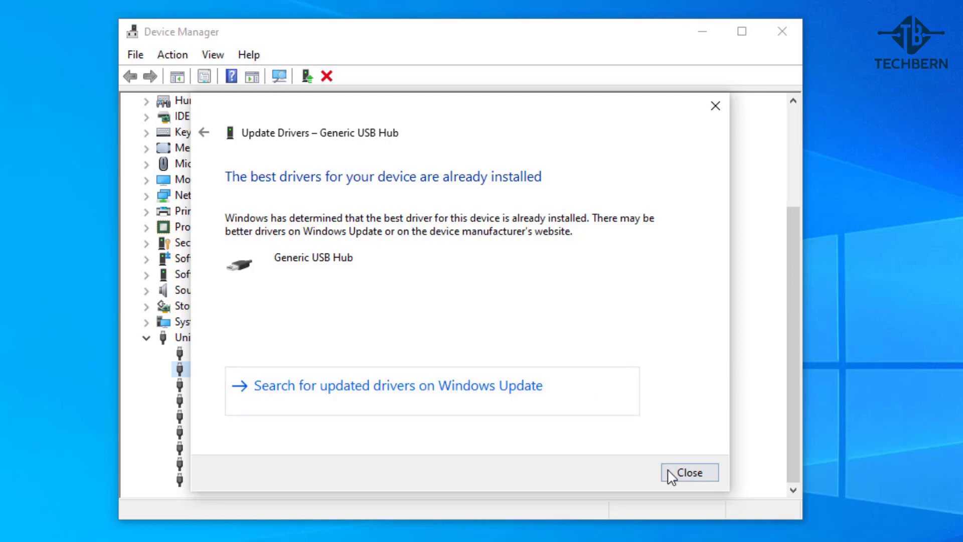
{"action": "left_click", "coordinate": [697, 472]}
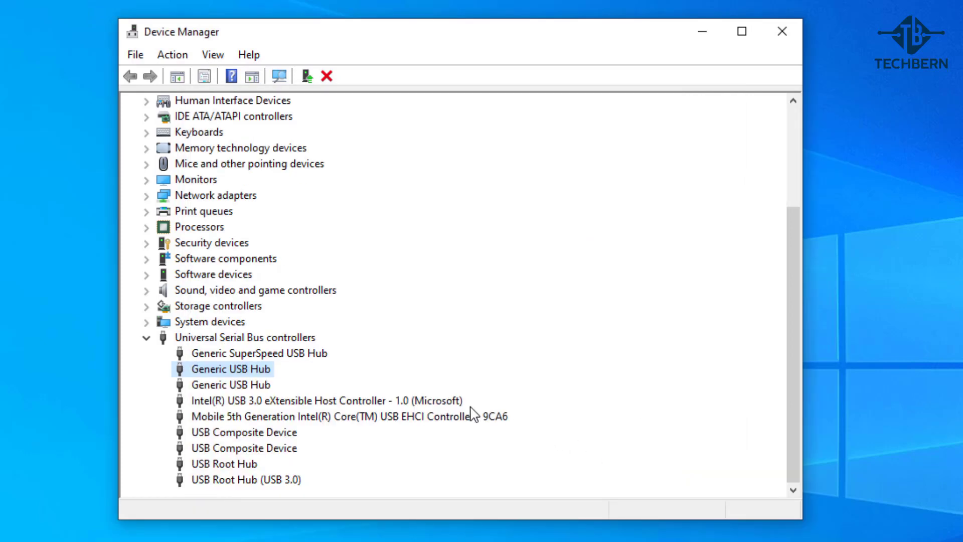
Reinstall the Generic USB Hub driver from the computer's driver list, then update the USB Root Hub driver
{"action": "right_click", "coordinate": [231, 368]}
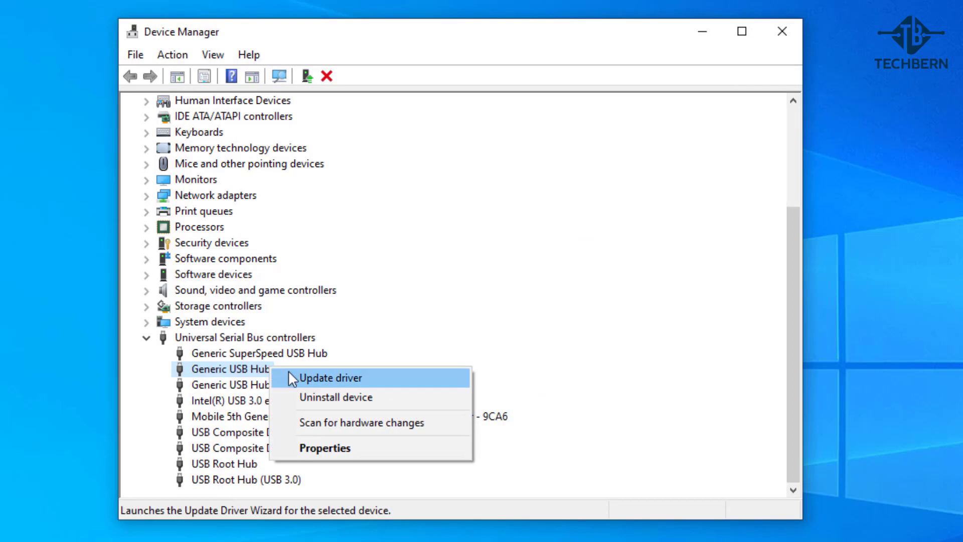
{"action": "left_click", "coordinate": [335, 378]}
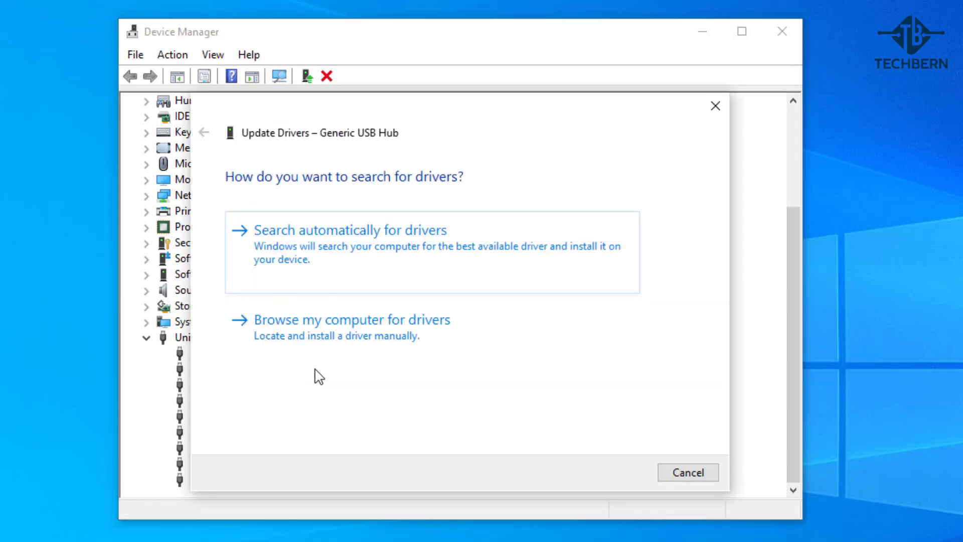
{"action": "mouse_move", "coordinate": [537, 329]}
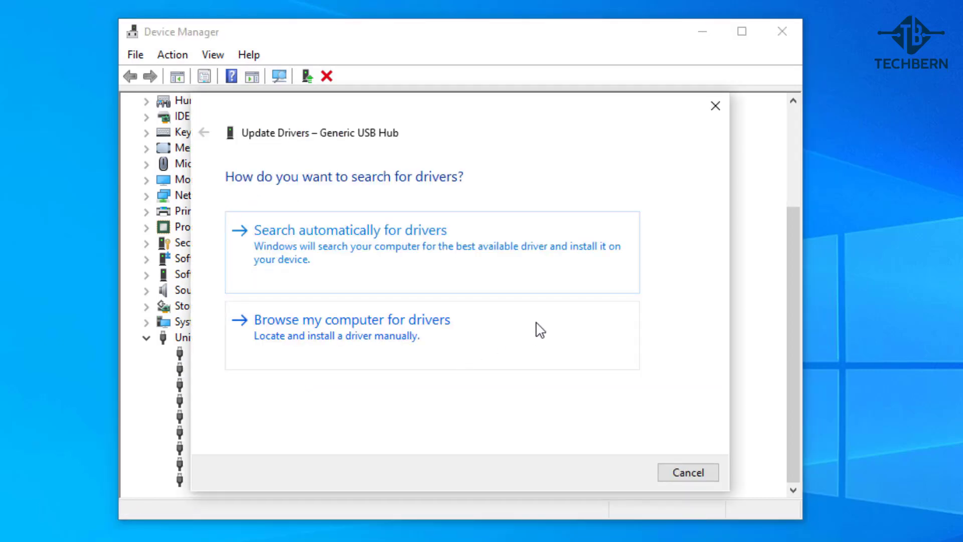
{"action": "left_click", "coordinate": [351, 319]}
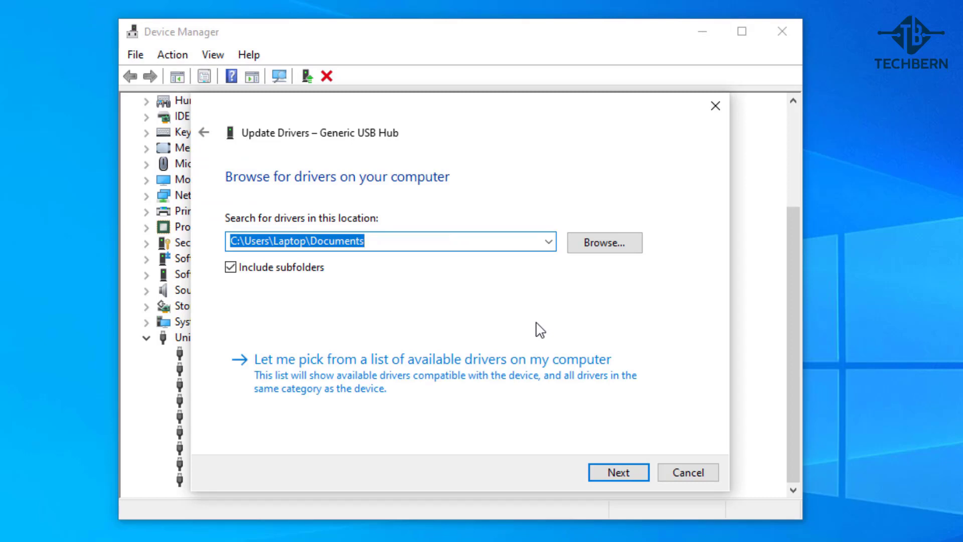
{"action": "mouse_move", "coordinate": [522, 365]}
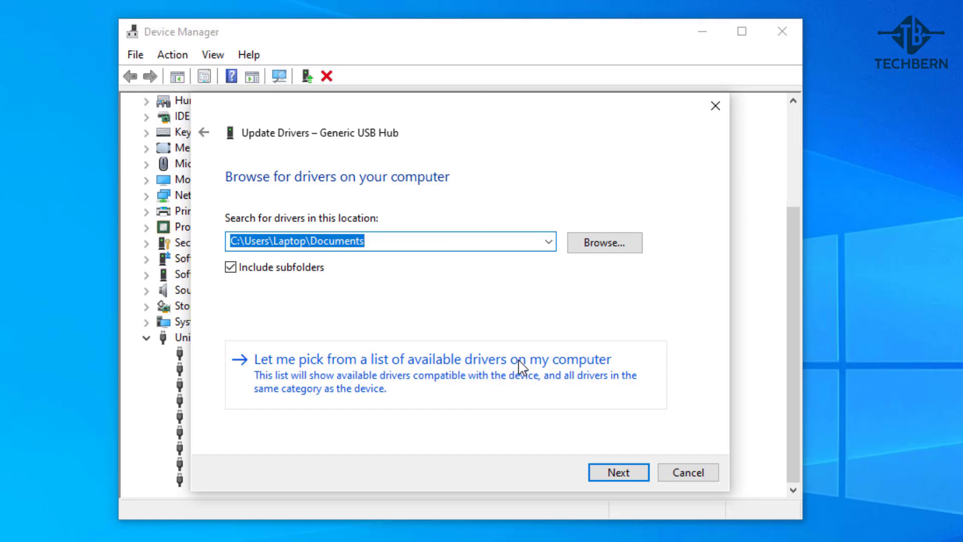
{"action": "left_click", "coordinate": [434, 374]}
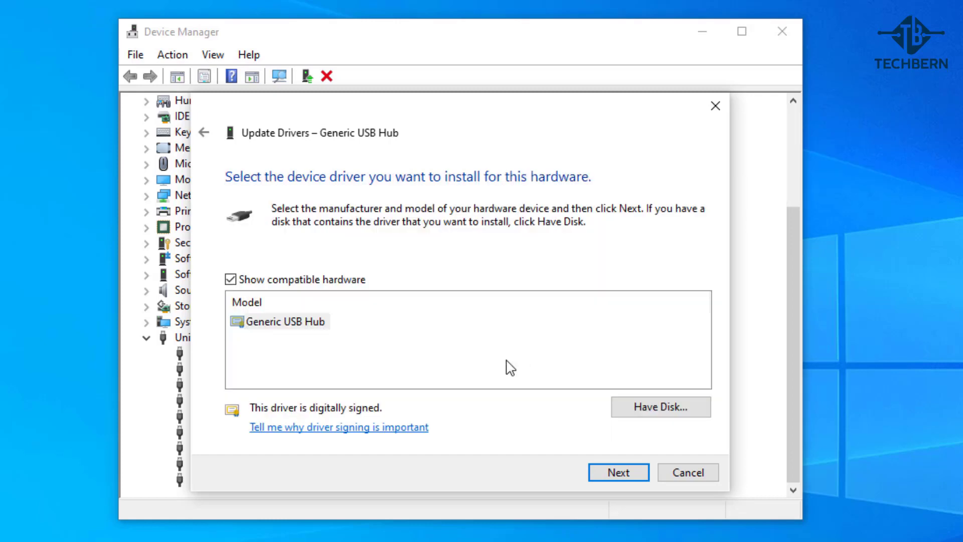
{"action": "left_click", "coordinate": [282, 321]}
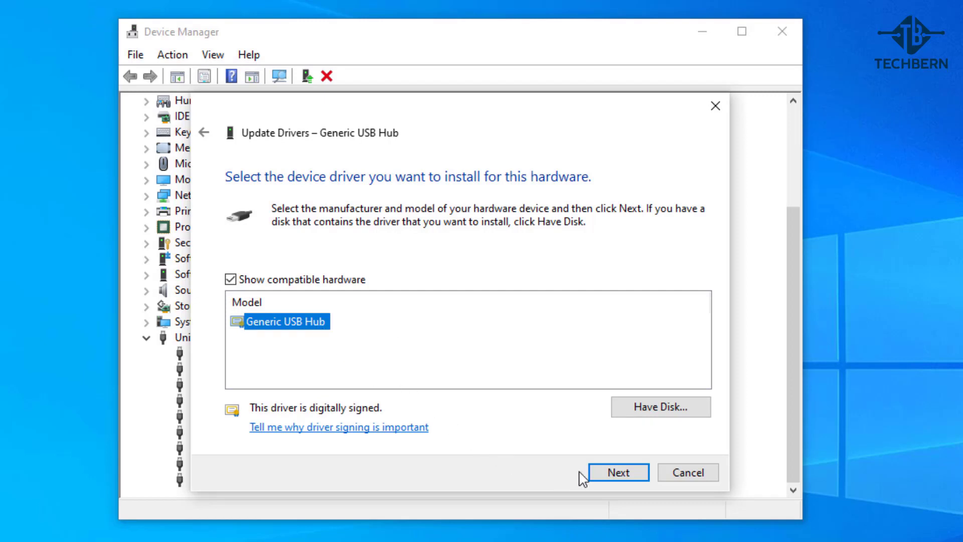
{"action": "left_click", "coordinate": [619, 473]}
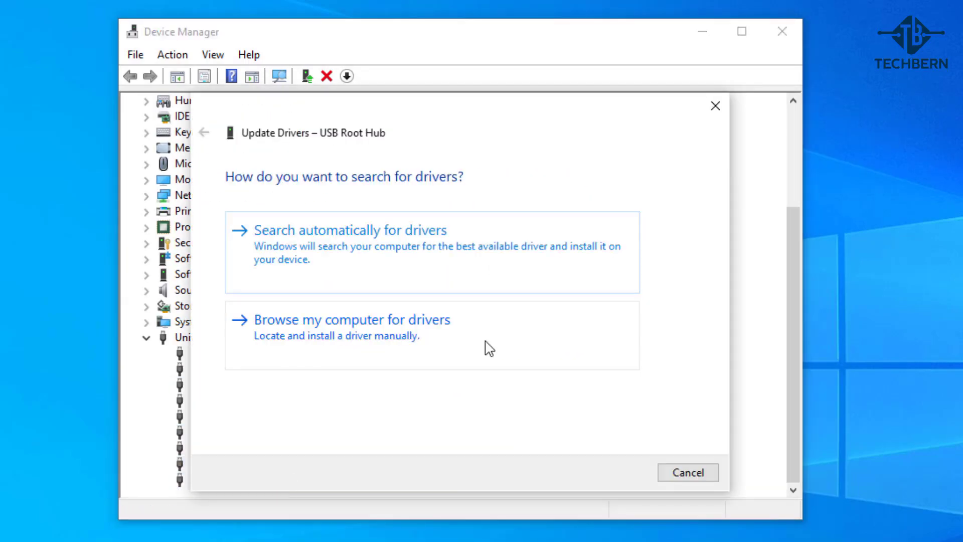
{"action": "left_click", "coordinate": [349, 230]}
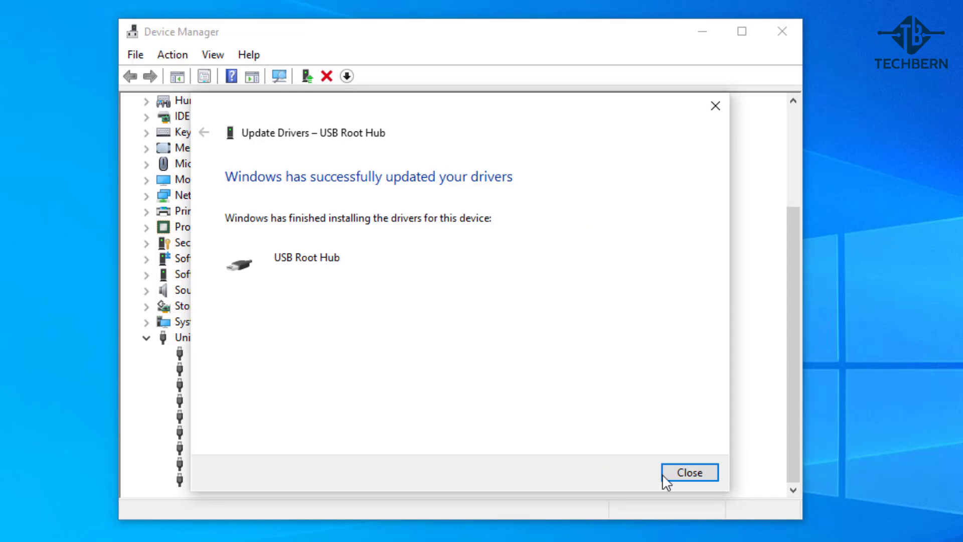
{"action": "left_click", "coordinate": [693, 471]}
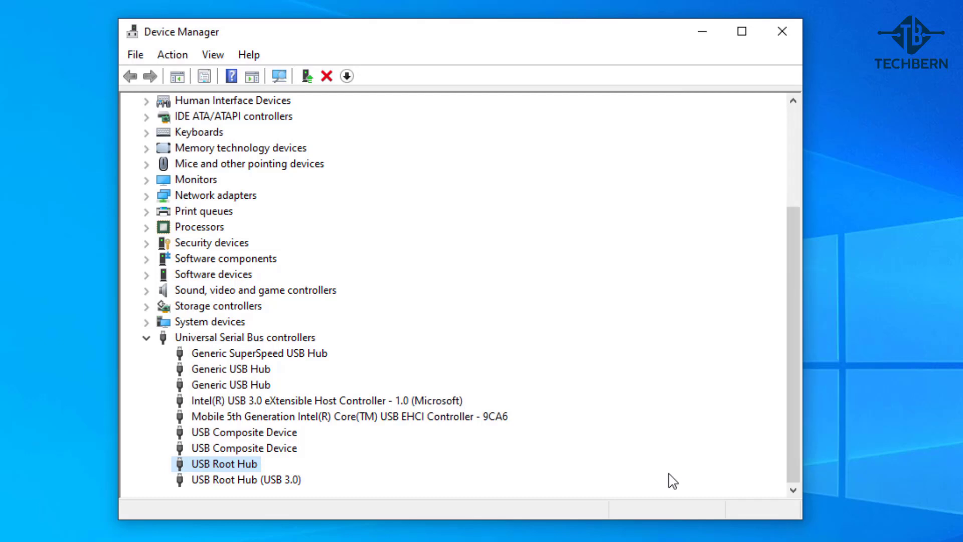
Uninstall the Generic USB Hub and USB Root Hub devices, then close Device Manager
{"action": "right_click", "coordinate": [233, 368]}
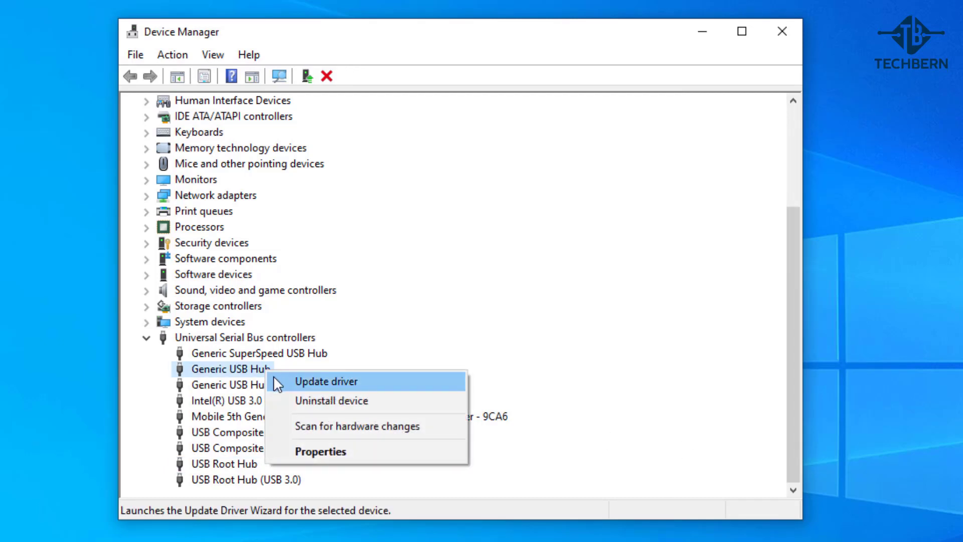
{"action": "left_click", "coordinate": [331, 400]}
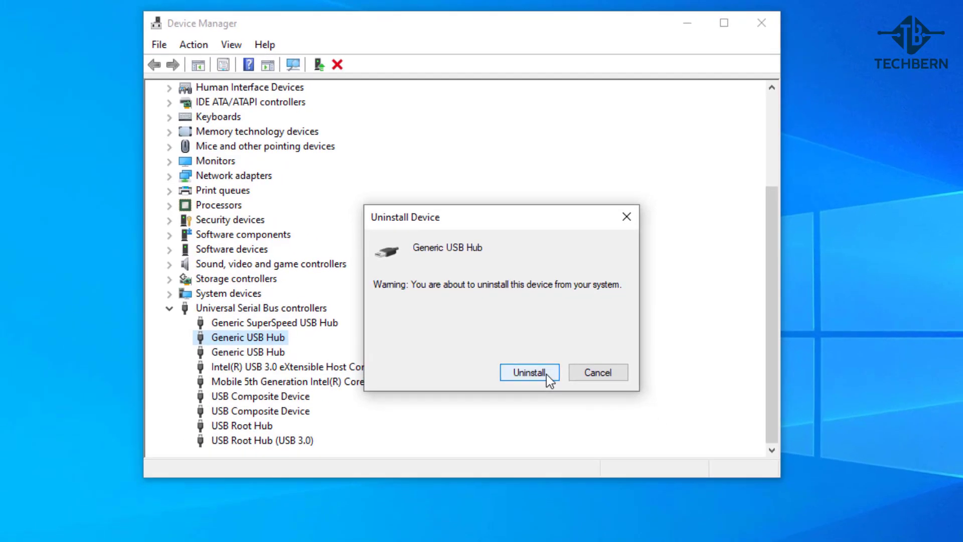
{"action": "left_click", "coordinate": [530, 372]}
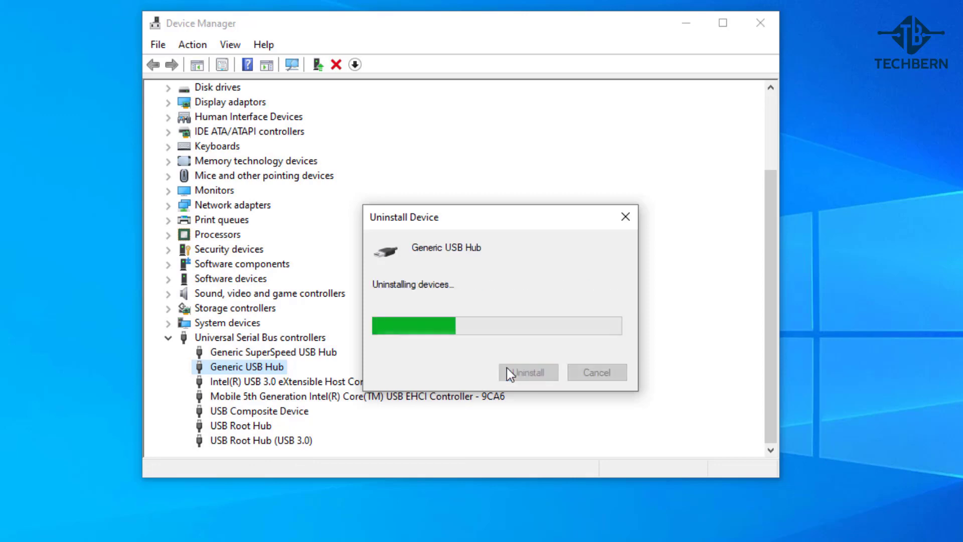
{"action": "left_click", "coordinate": [528, 372]}
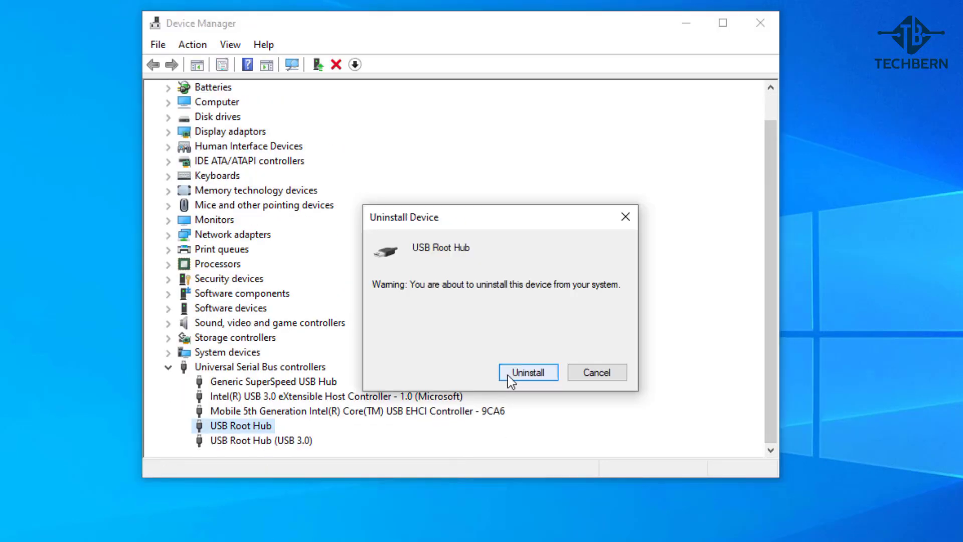
{"action": "left_click", "coordinate": [528, 372]}
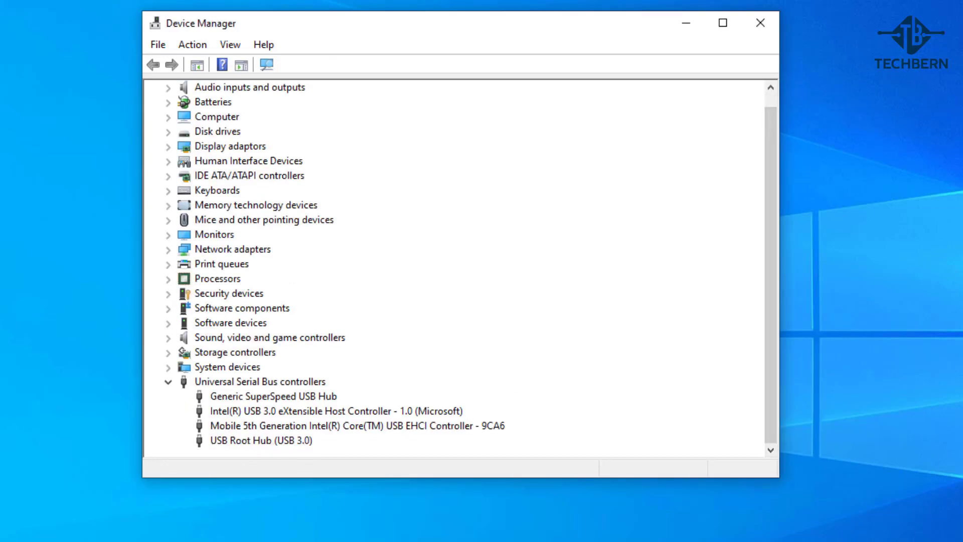
{"action": "left_click", "coordinate": [759, 22]}
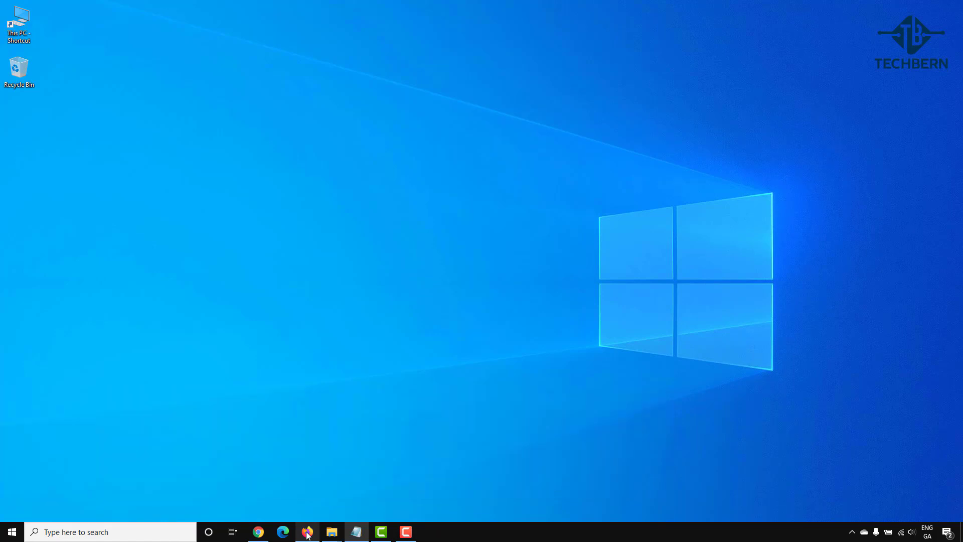
Scroll the ASUS Vivobook S15 S533EA Windows 10 64-bit driver downloads to the Chipset section
{"action": "left_click", "coordinate": [307, 532]}
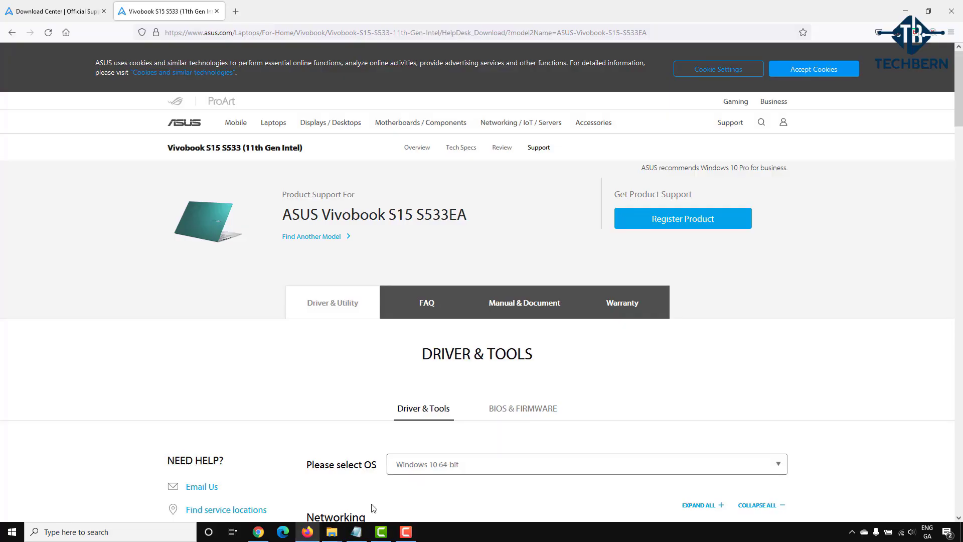
{"action": "mouse_move", "coordinate": [761, 498]}
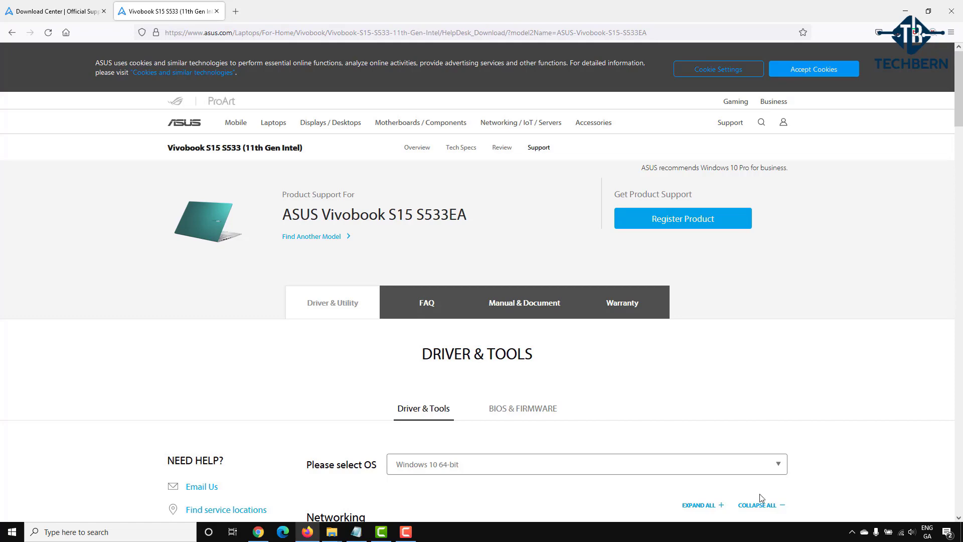
{"action": "scroll", "scroll_direction": "down", "scroll_amount": 3}
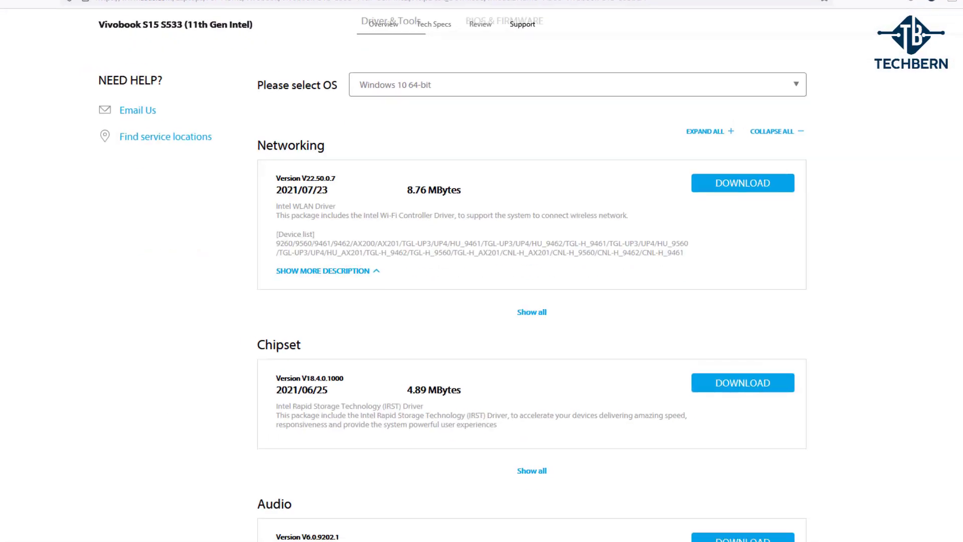
{"action": "scroll", "scroll_direction": "down", "scroll_amount": 3}
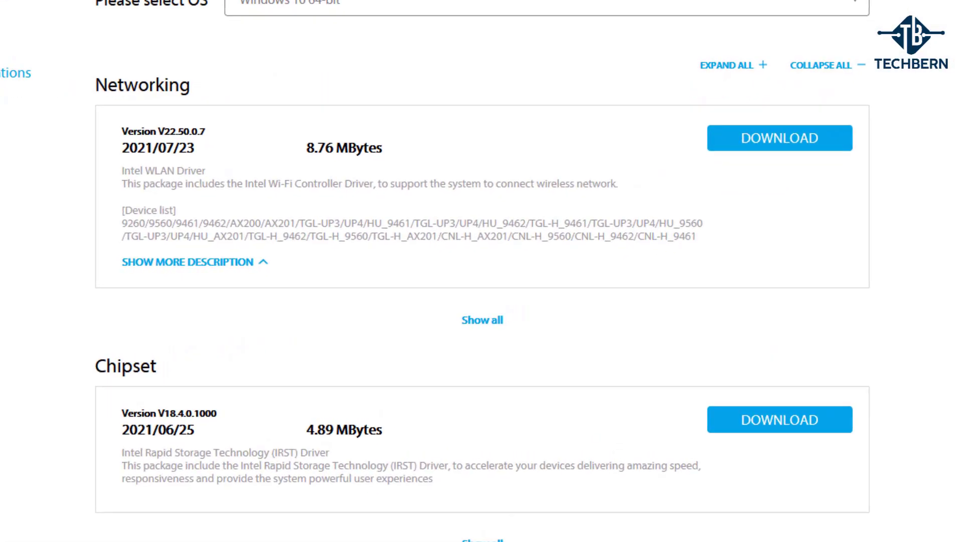
{"action": "scroll", "scroll_direction": "down", "scroll_amount": 3}
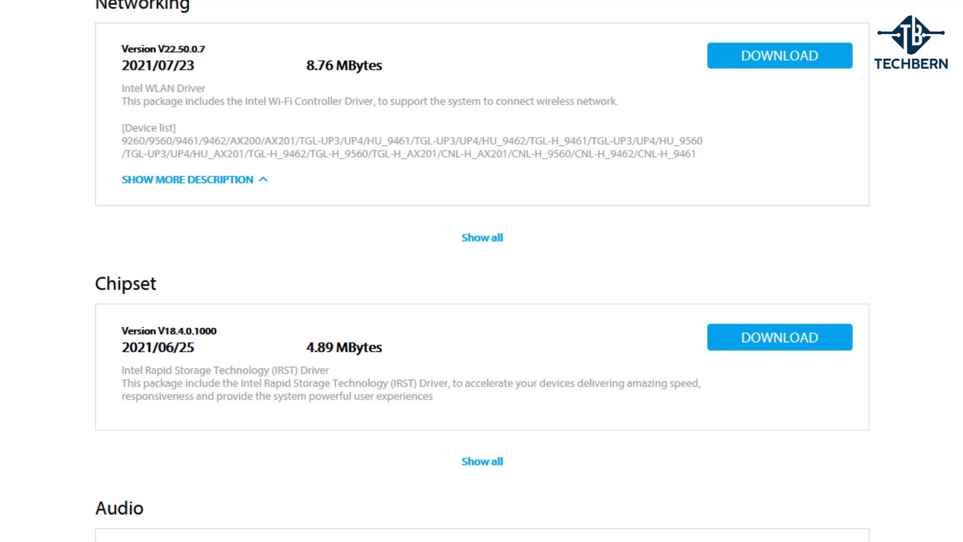
{"action": "scroll", "scroll_direction": "down", "scroll_amount": 3}
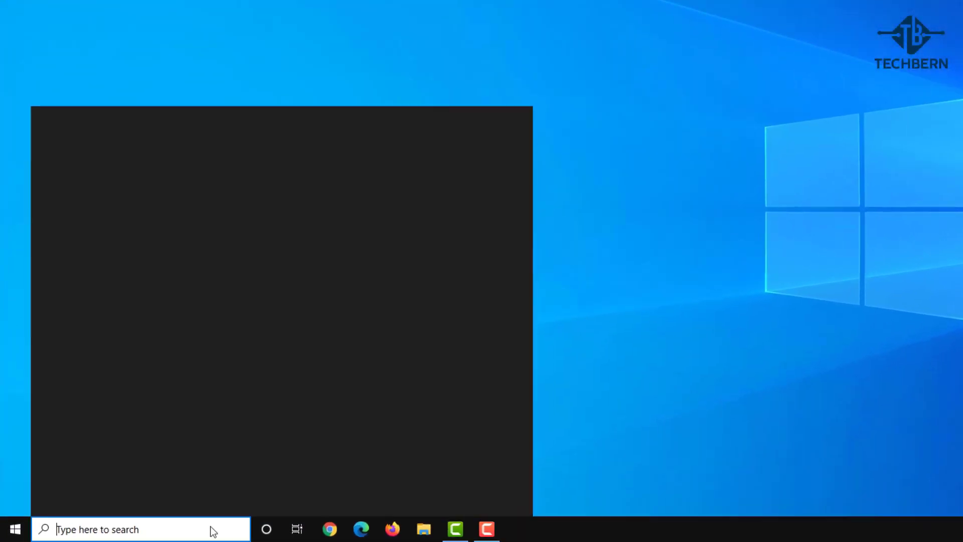
Open Control Panel from search and set View by to Small icons
{"action": "type", "text": "control panel"}
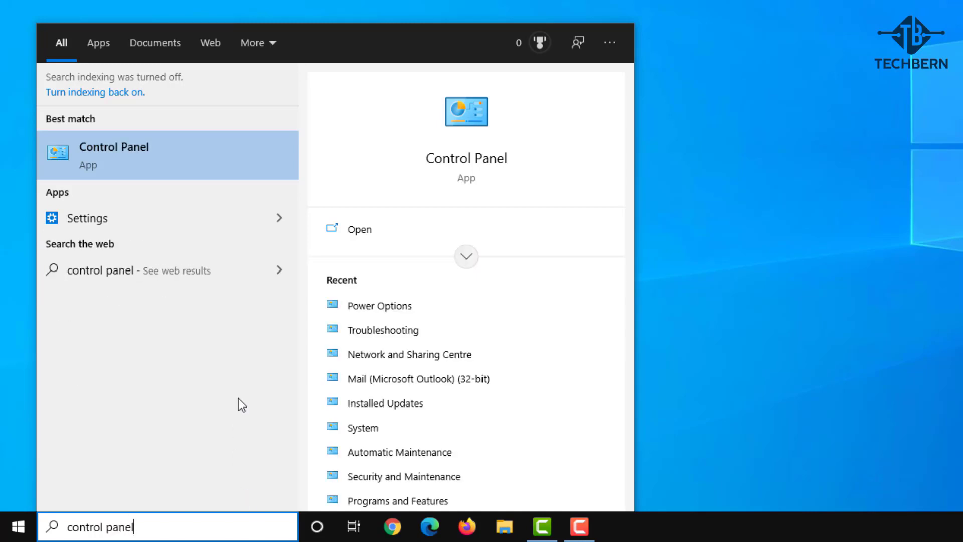
{"action": "left_click", "coordinate": [113, 155]}
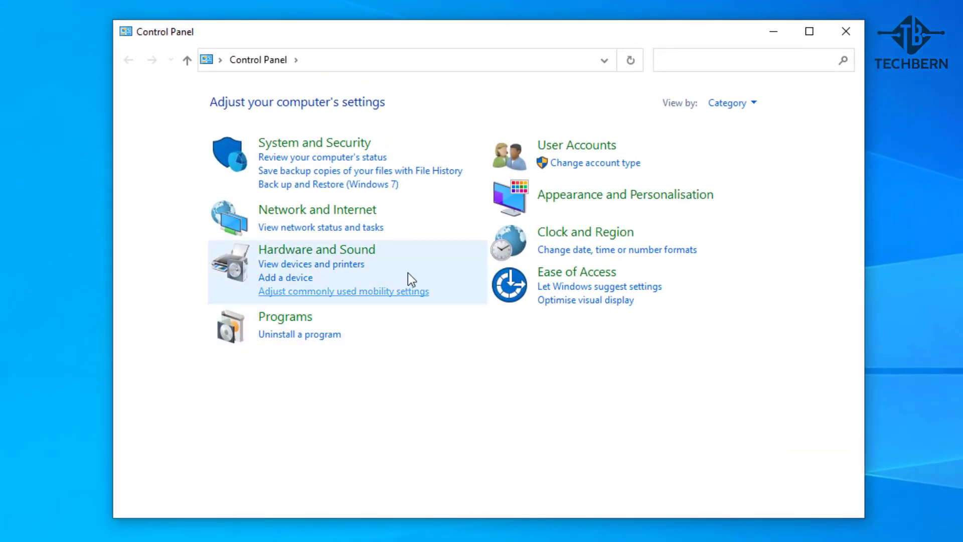
{"action": "left_click", "coordinate": [732, 102]}
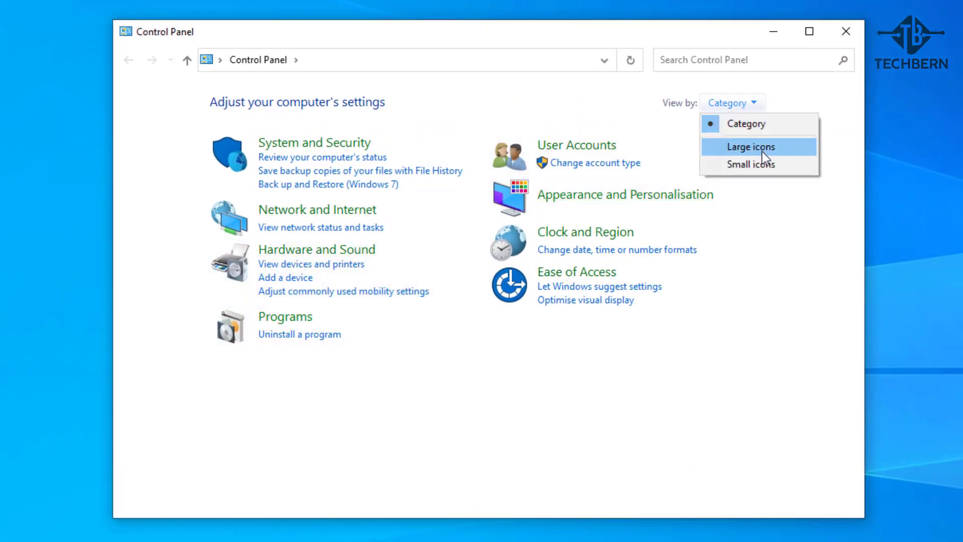
{"action": "left_click", "coordinate": [751, 164]}
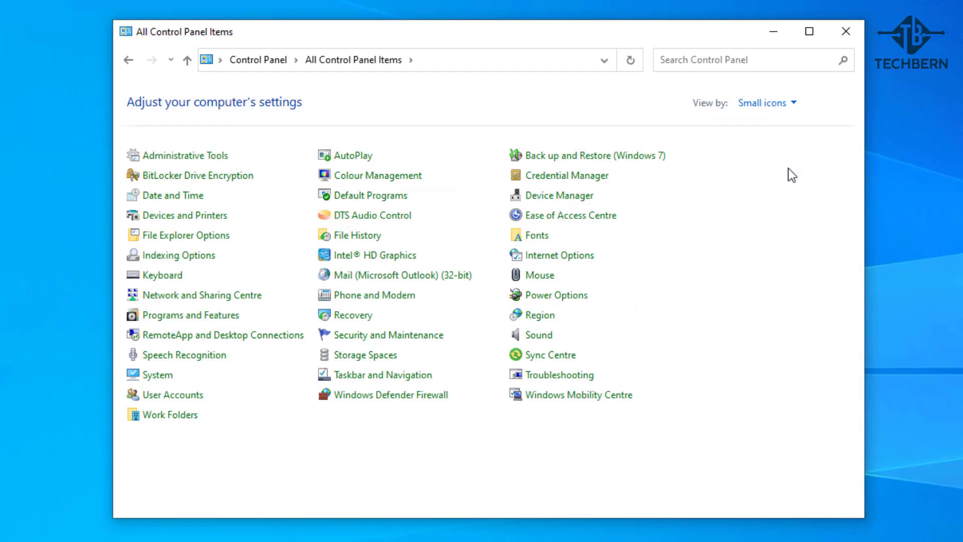
{"action": "mouse_move", "coordinate": [584, 300]}
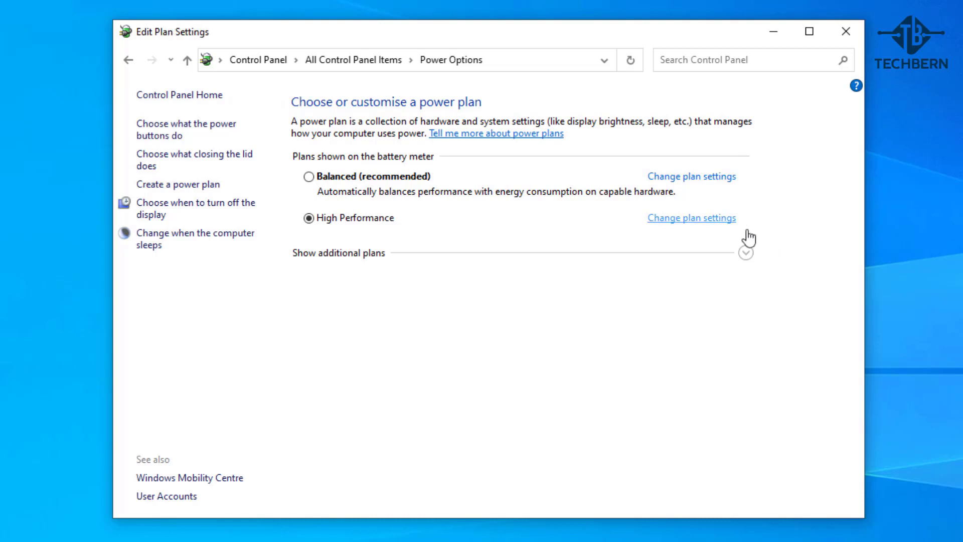
Set USB selective suspend to Disabled on battery and plugged in for High Performance, and apply
{"action": "left_click", "coordinate": [691, 218]}
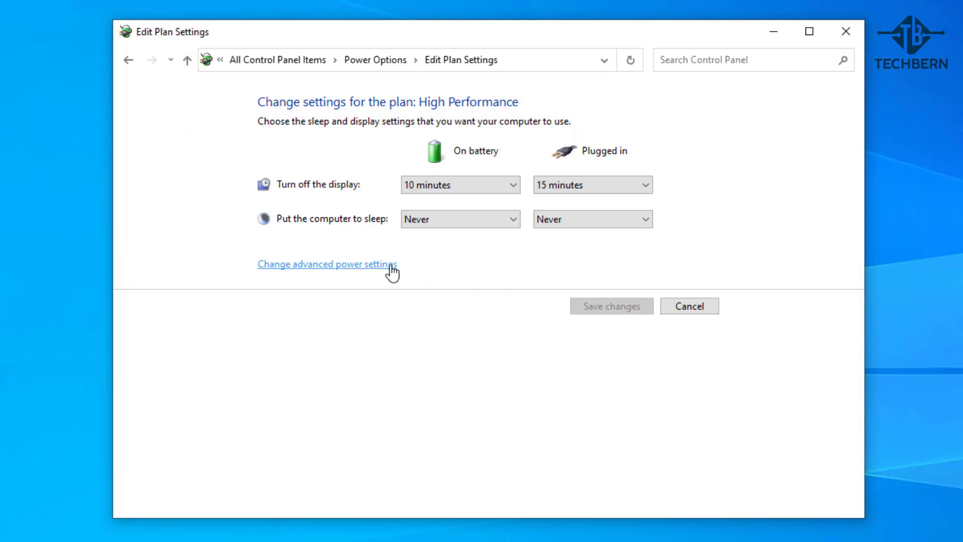
{"action": "left_click", "coordinate": [326, 263]}
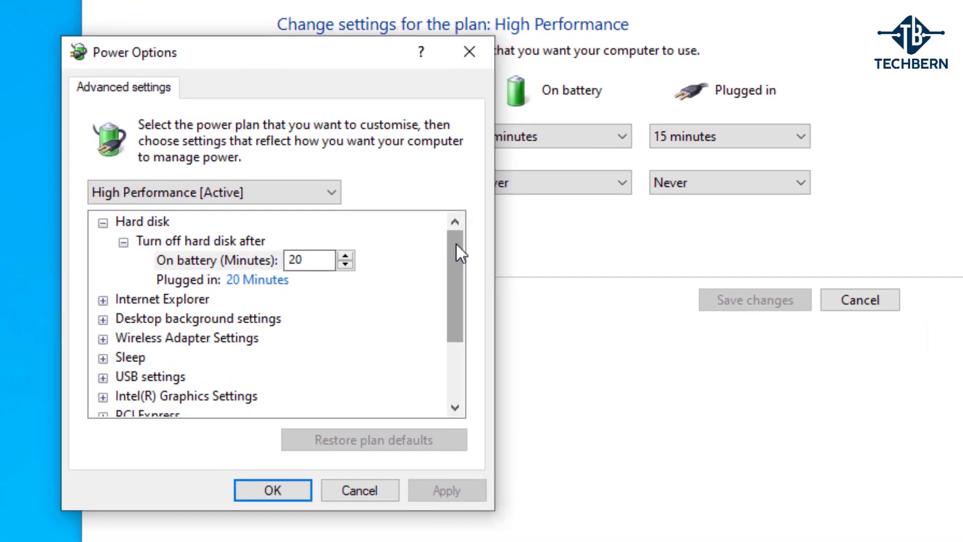
{"action": "scroll", "scroll_direction": "down", "scroll_amount": 3}
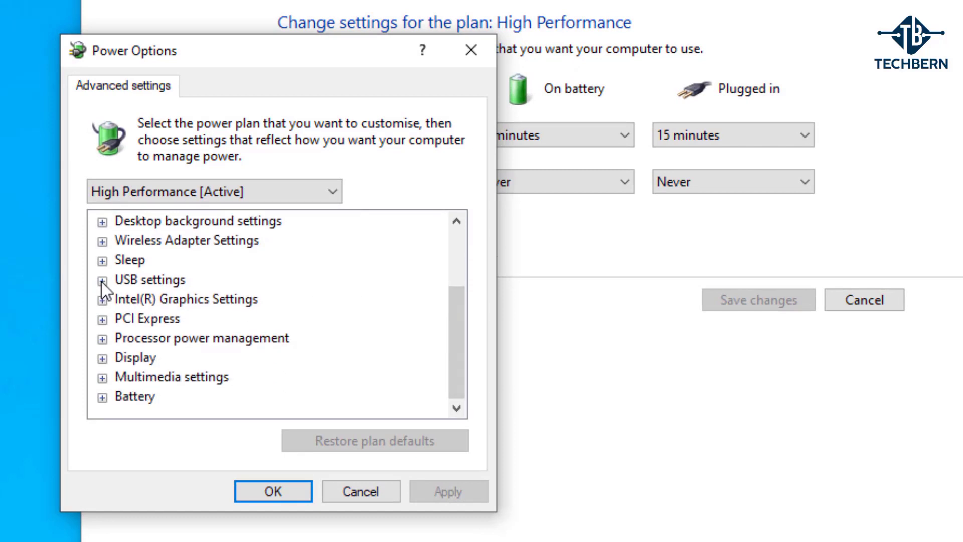
{"action": "left_click", "coordinate": [101, 279]}
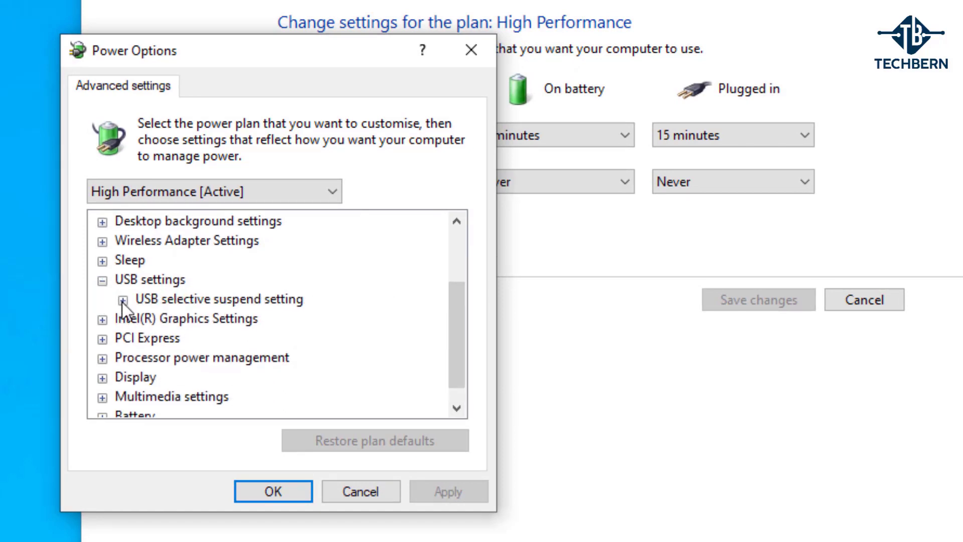
{"action": "left_click", "coordinate": [123, 299]}
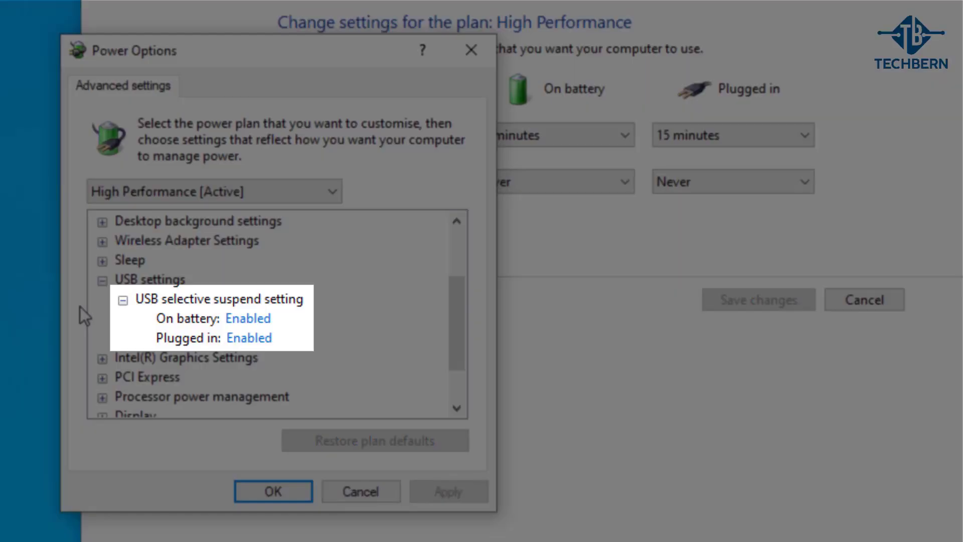
{"action": "mouse_move", "coordinate": [95, 319]}
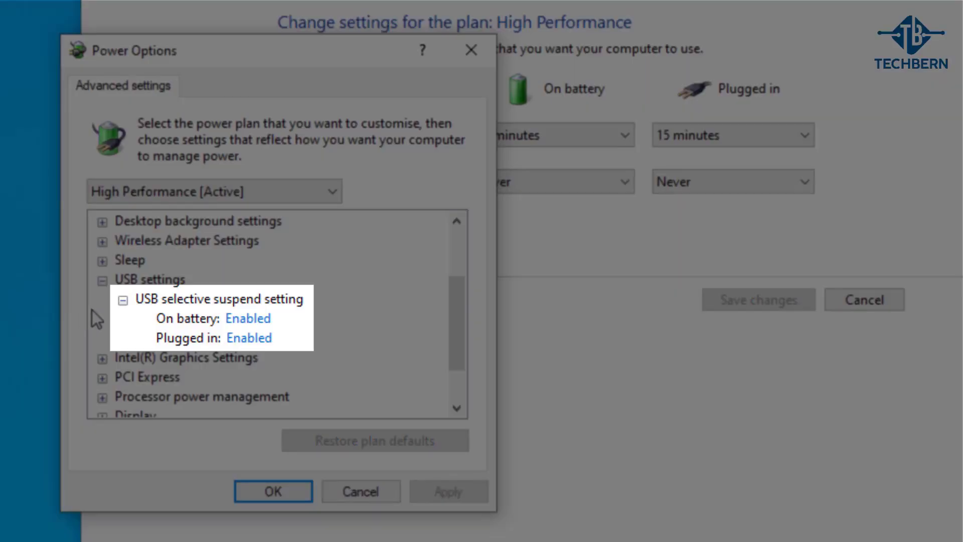
{"action": "left_click", "coordinate": [248, 318]}
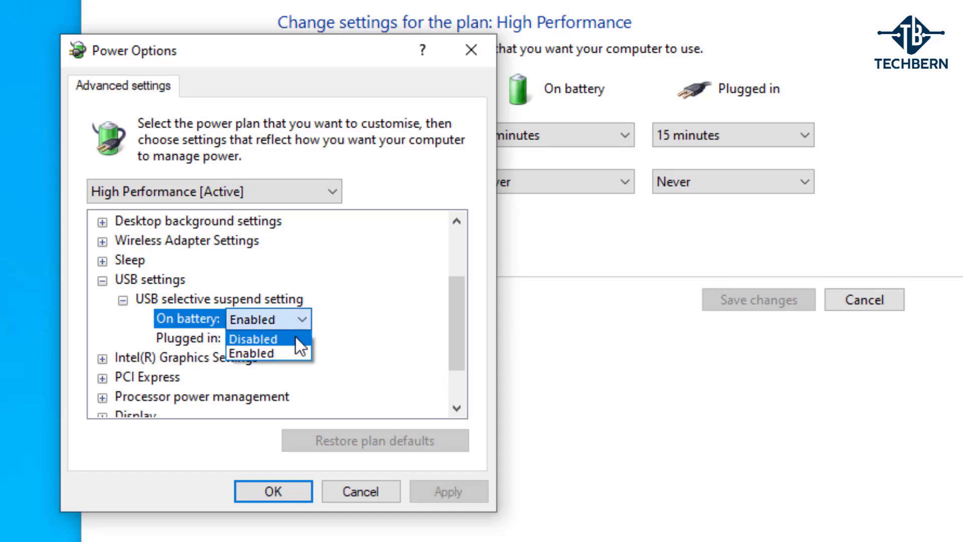
{"action": "left_click", "coordinate": [253, 338]}
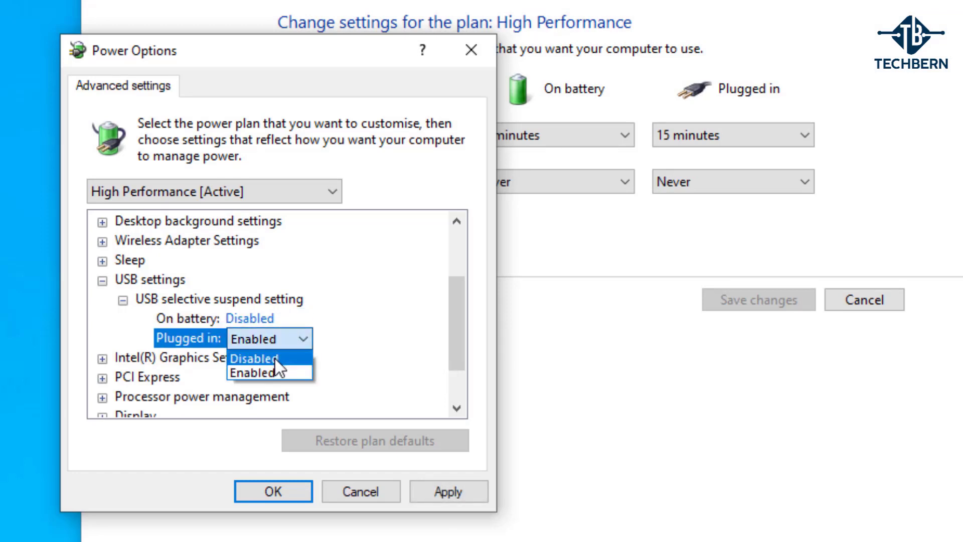
{"action": "left_click", "coordinate": [252, 358]}
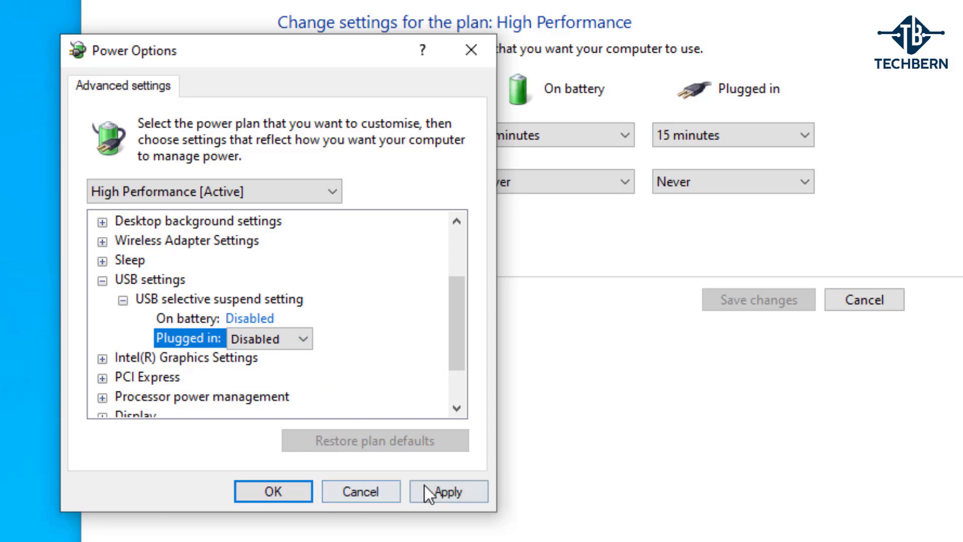
{"action": "left_click", "coordinate": [446, 492]}
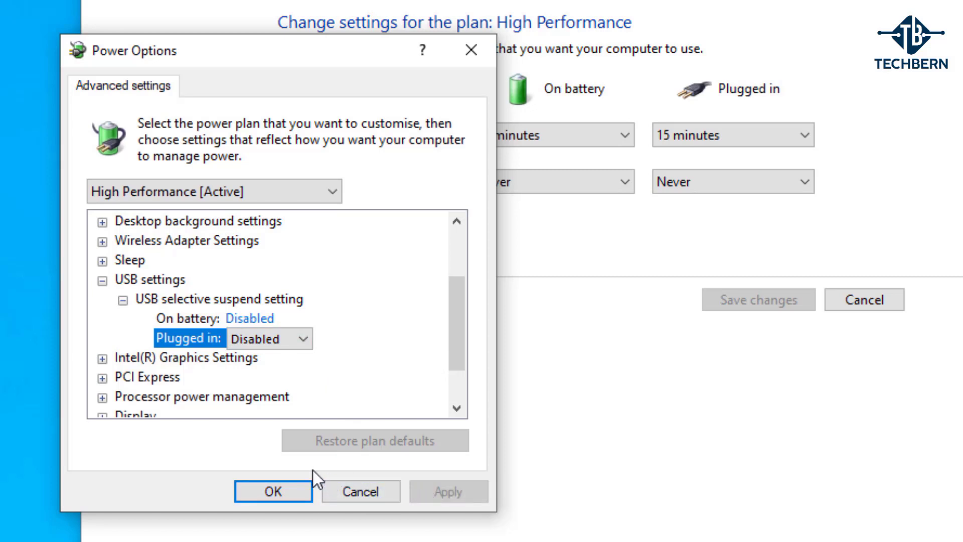
{"action": "left_click", "coordinate": [273, 491]}
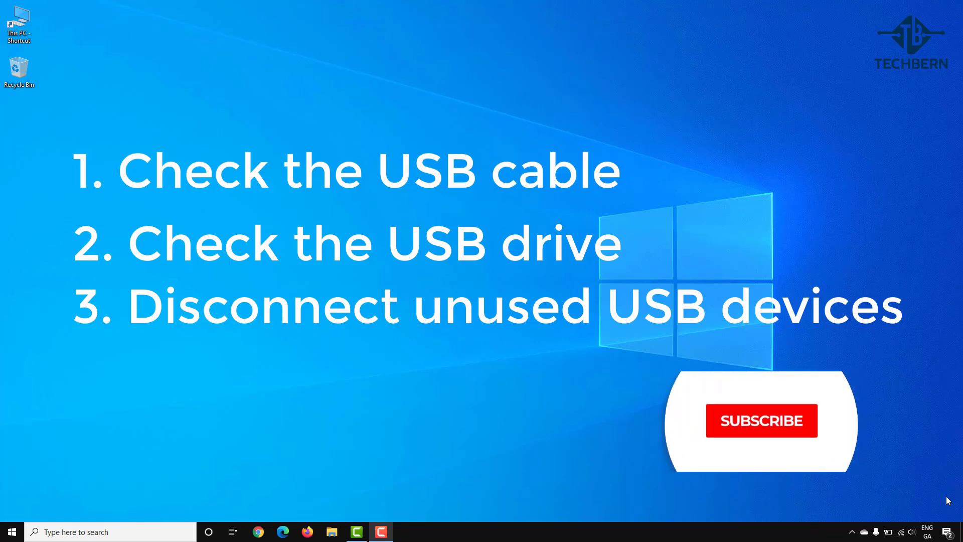
Close the Edit Plan Settings window, returning to the desktop with the USB tips summary
{"action": "left_click", "coordinate": [761, 420]}
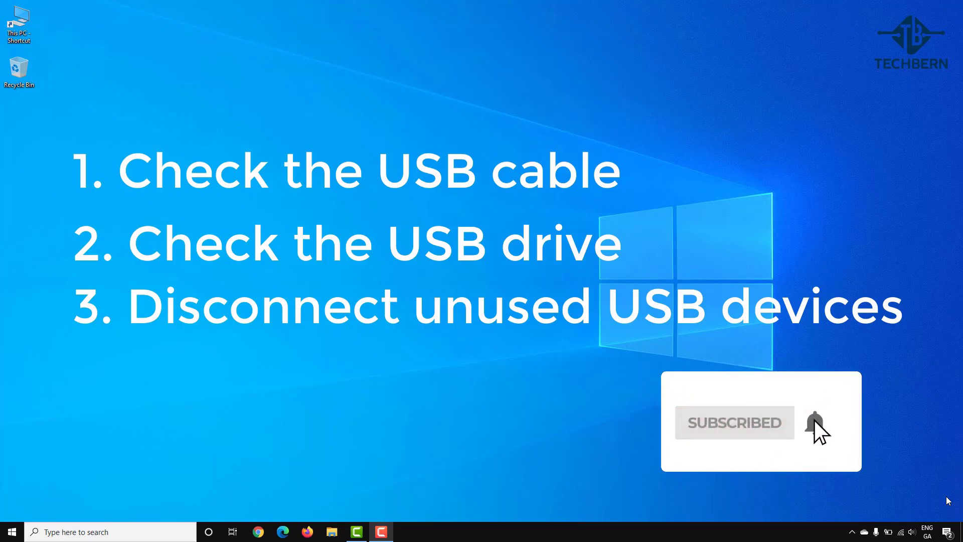